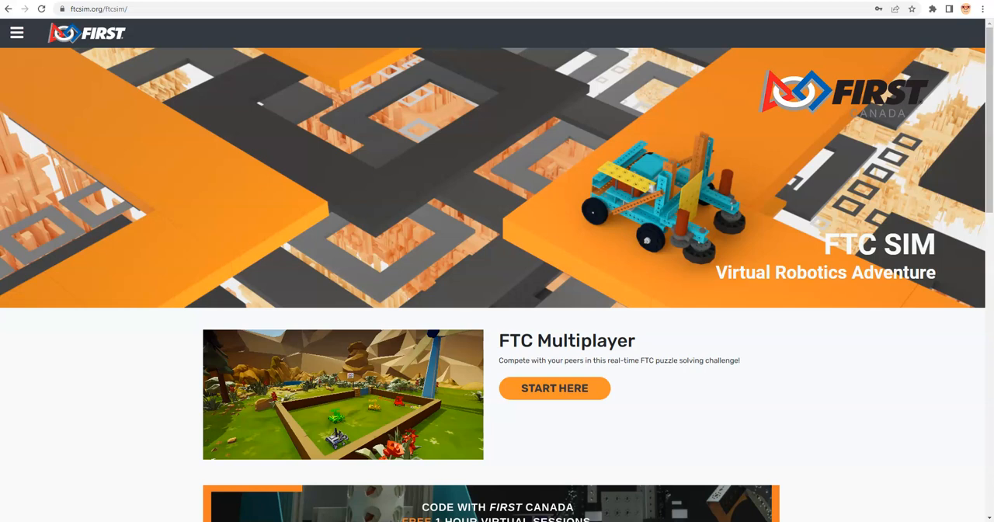
mouse_move(239, 272)
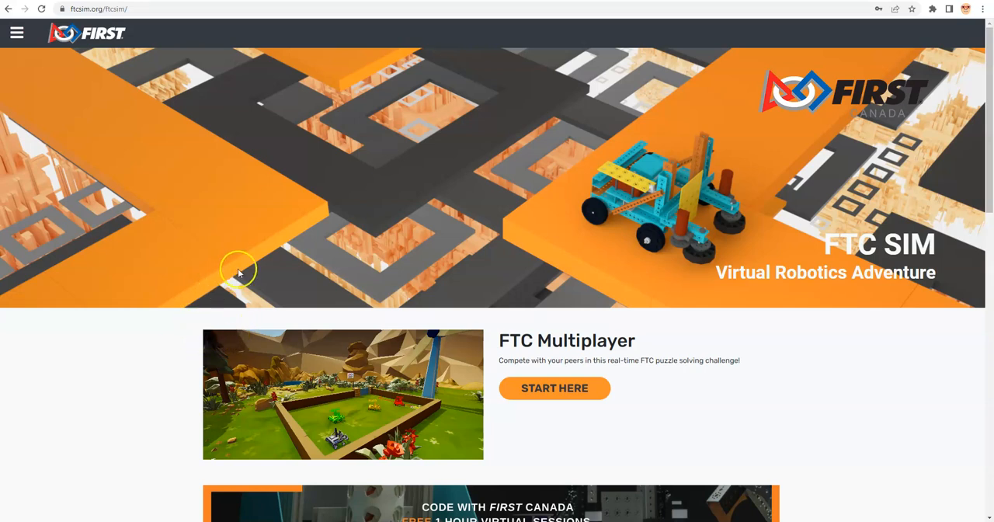
- Sign in to FTC SIM with the account credentials via the menu's LOGIN form
scroll("down", 3)
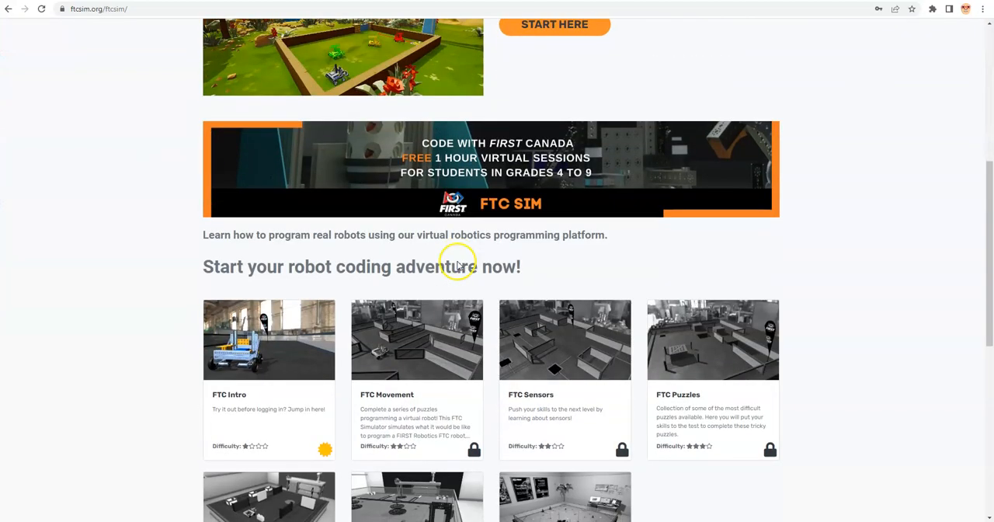
mouse_move(497, 417)
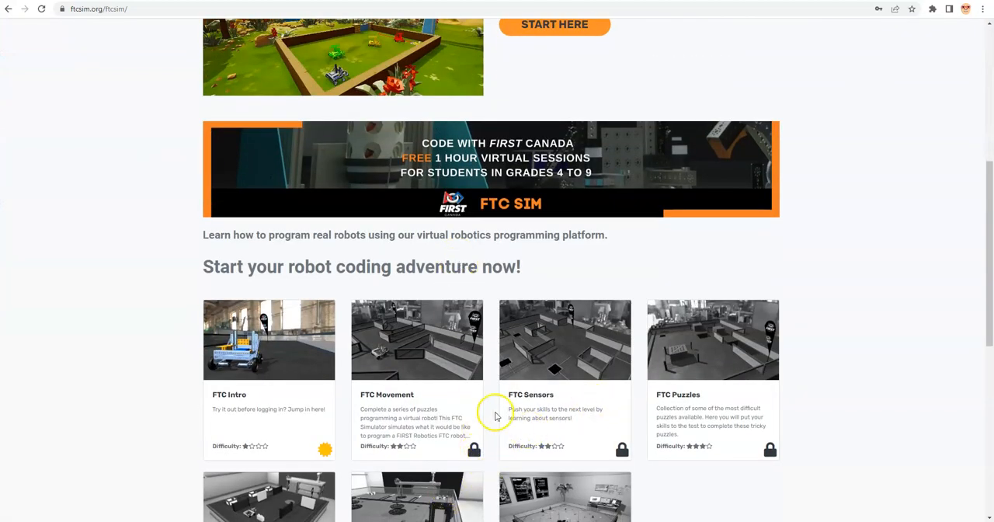
mouse_move(479, 382)
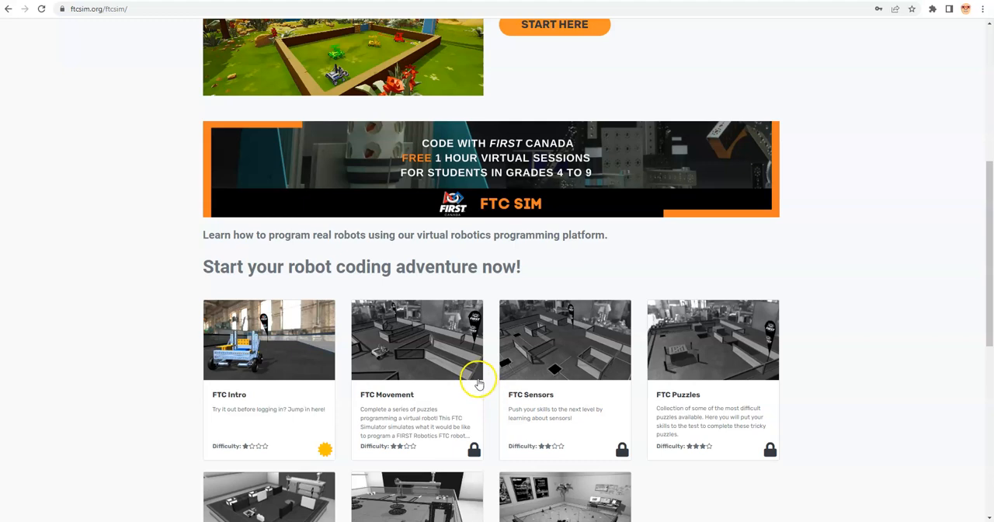
mouse_move(473, 451)
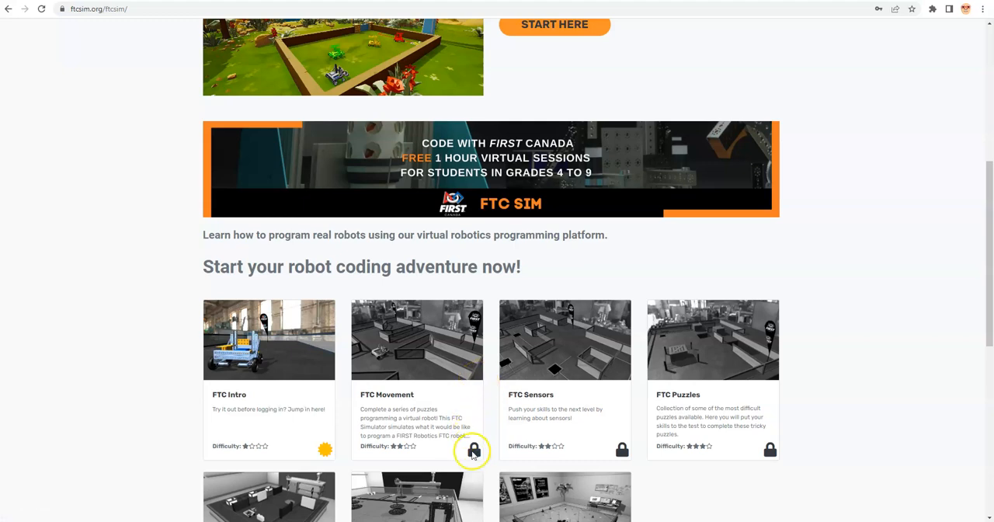
mouse_move(629, 450)
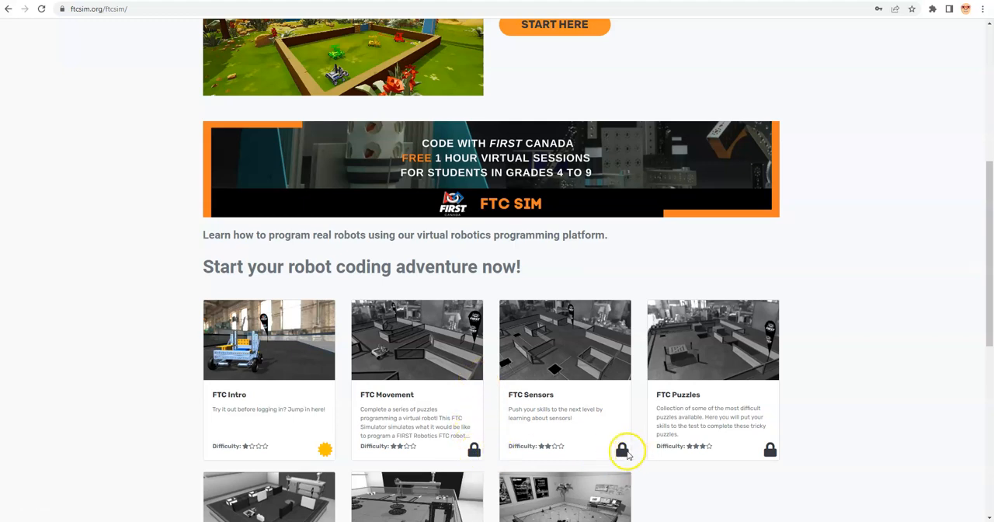
mouse_move(497, 438)
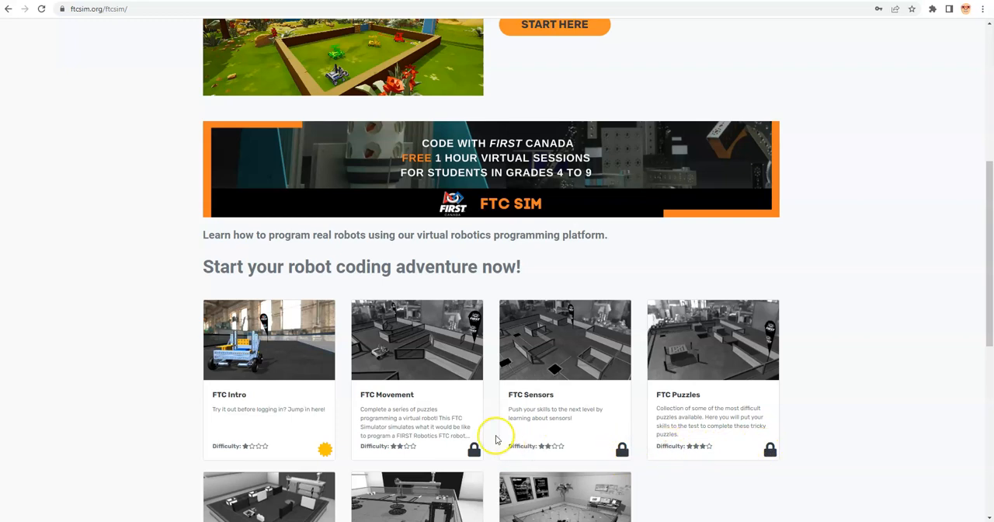
scroll("up", 3)
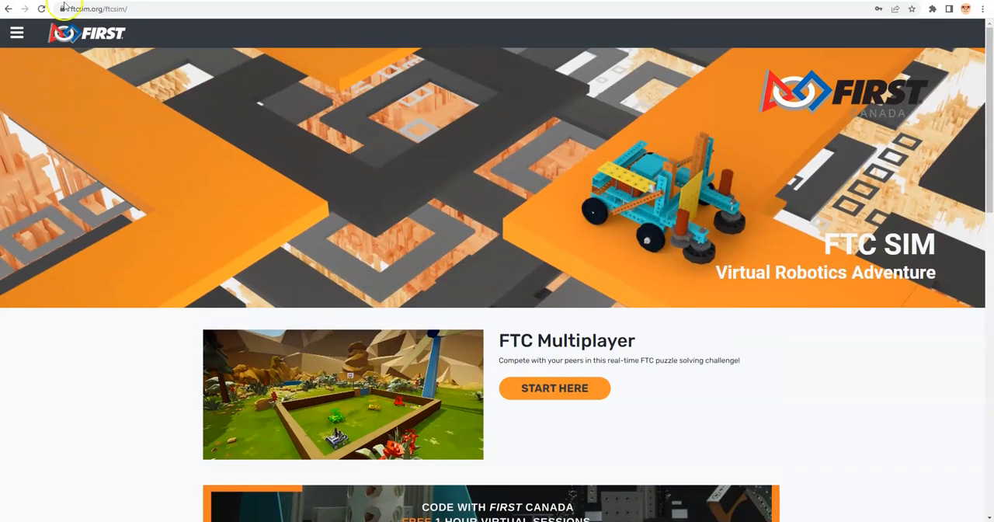
left_click(16, 32)
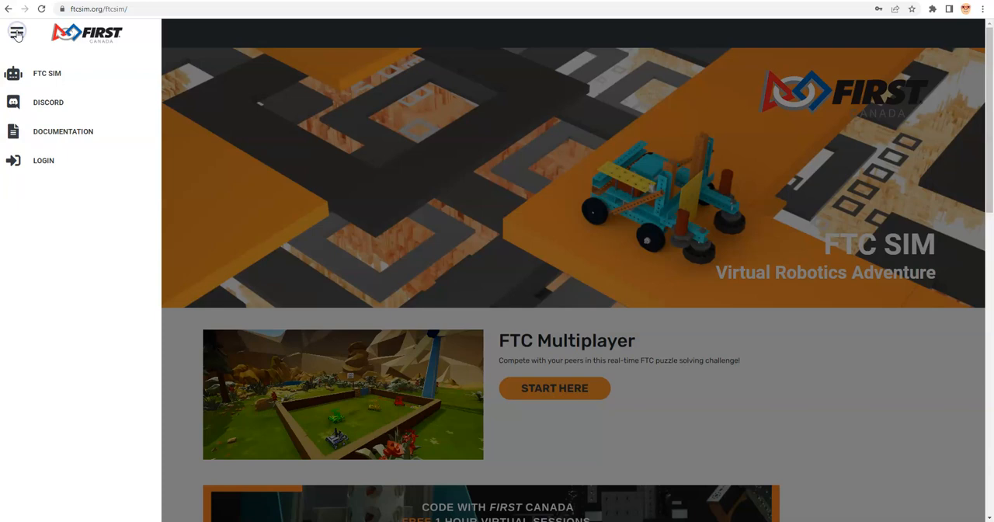
left_click(44, 160)
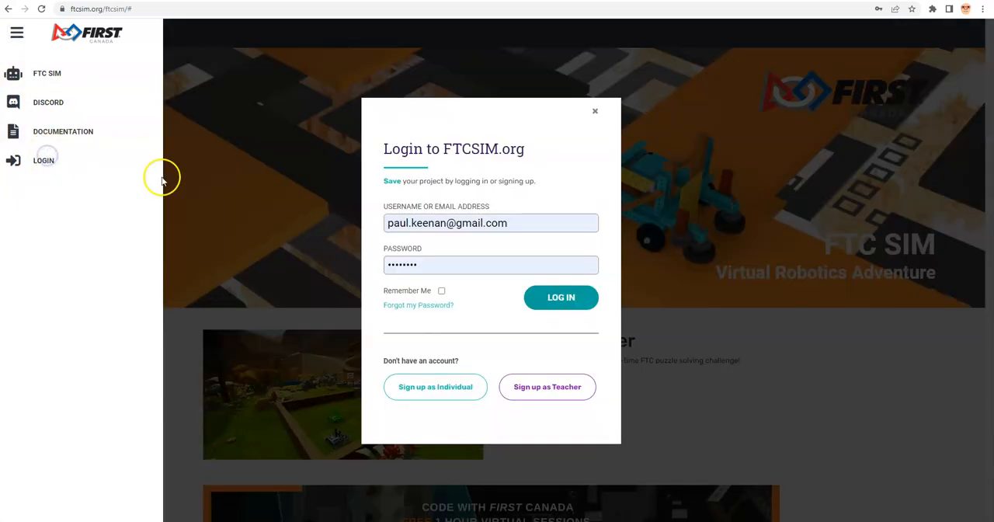
mouse_move(522, 334)
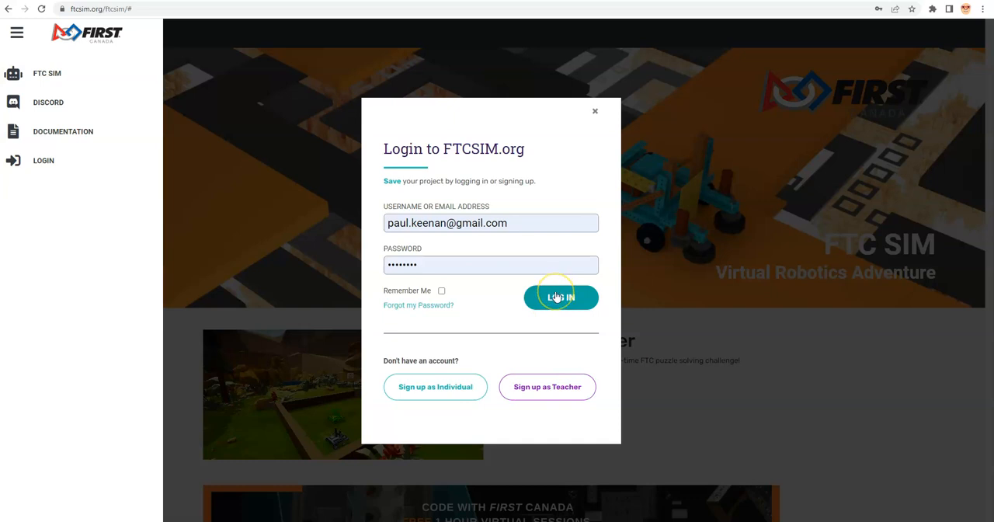
left_click(561, 296)
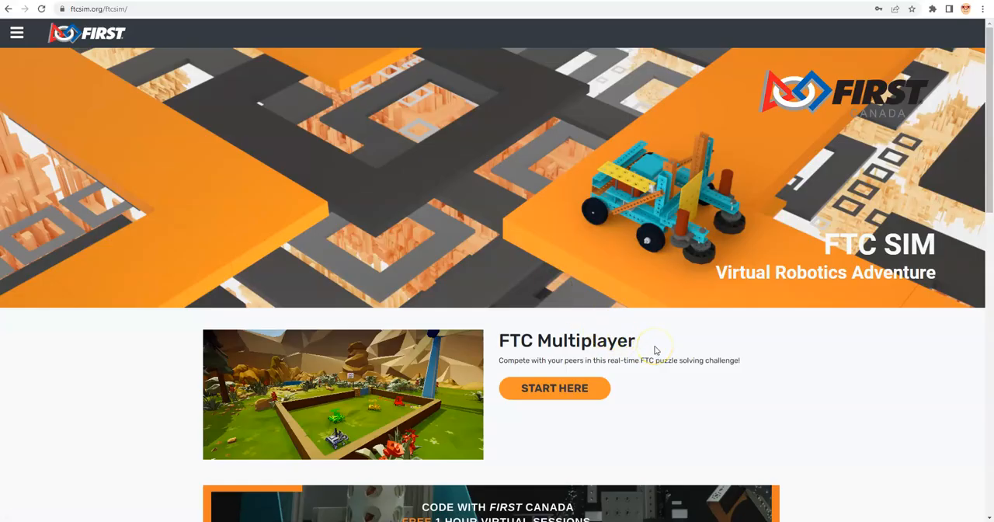
- Scroll down the course list to the FTC Movement card
scroll("down", 3)
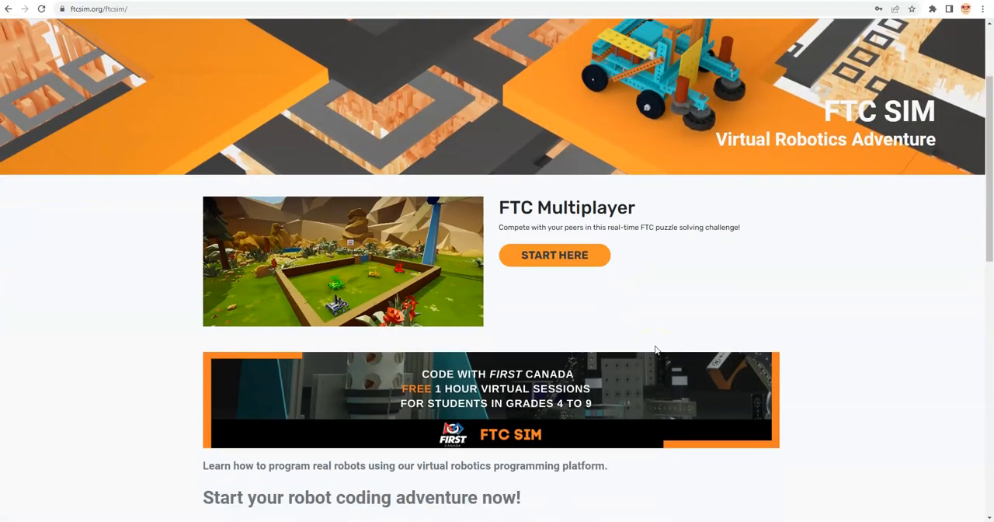
scroll("down", 3)
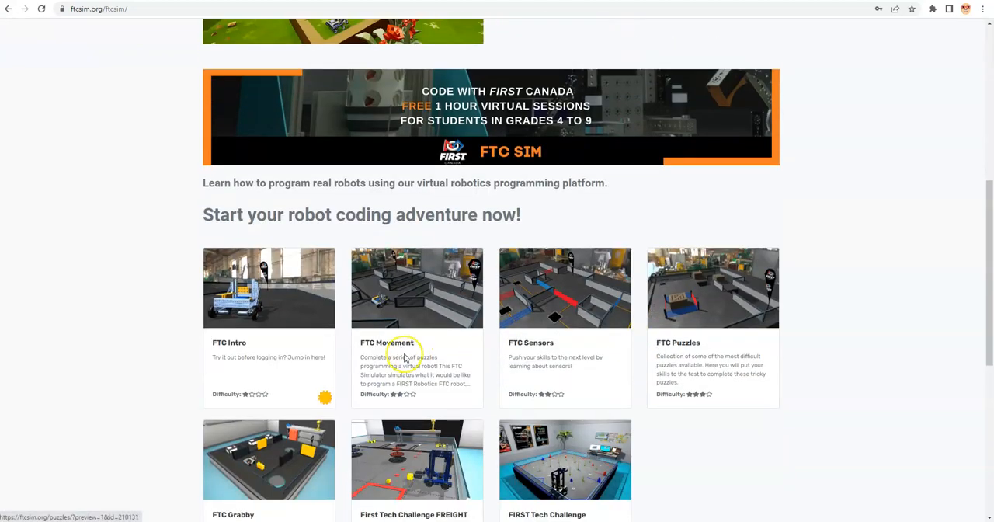
mouse_move(465, 401)
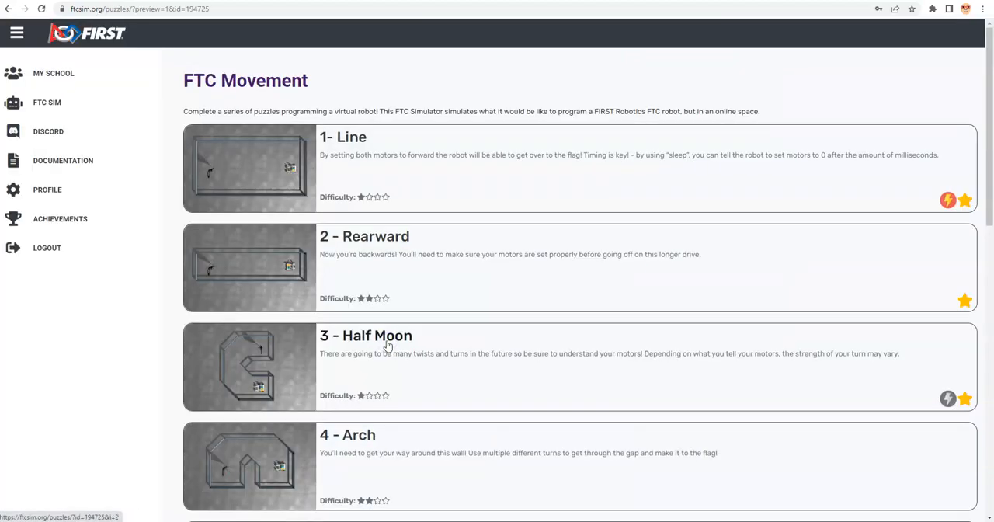
mouse_move(327, 237)
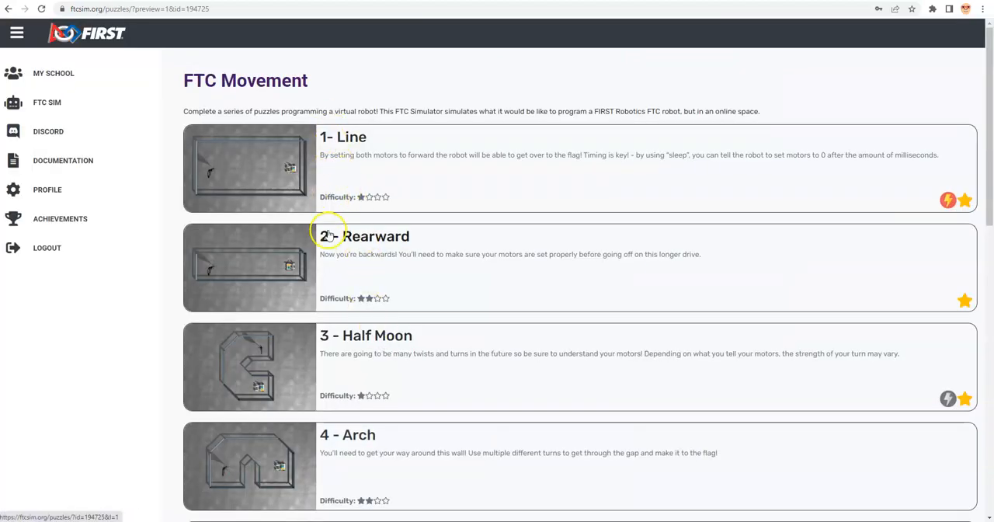
mouse_move(360, 236)
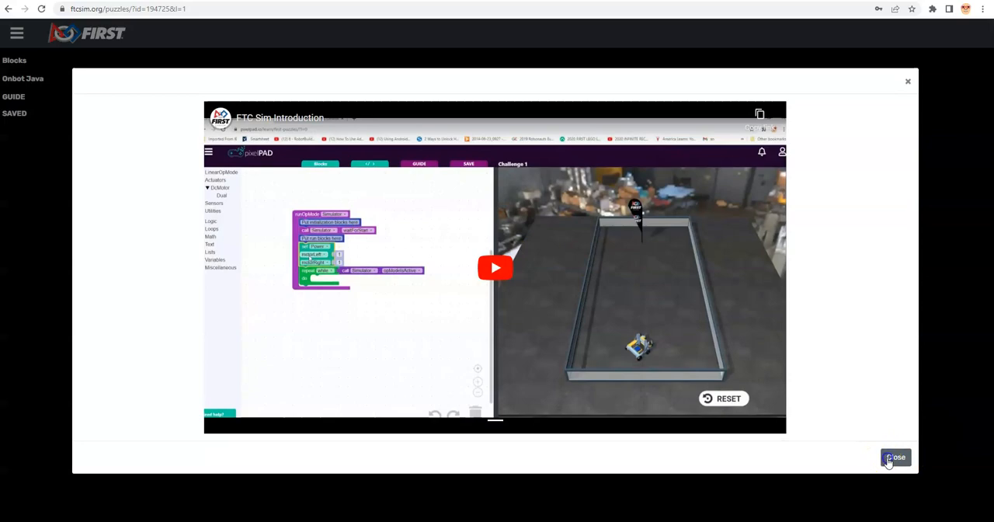
- Dismiss the intro video and zoom in on the Rearward starter blocks
left_click(894, 457)
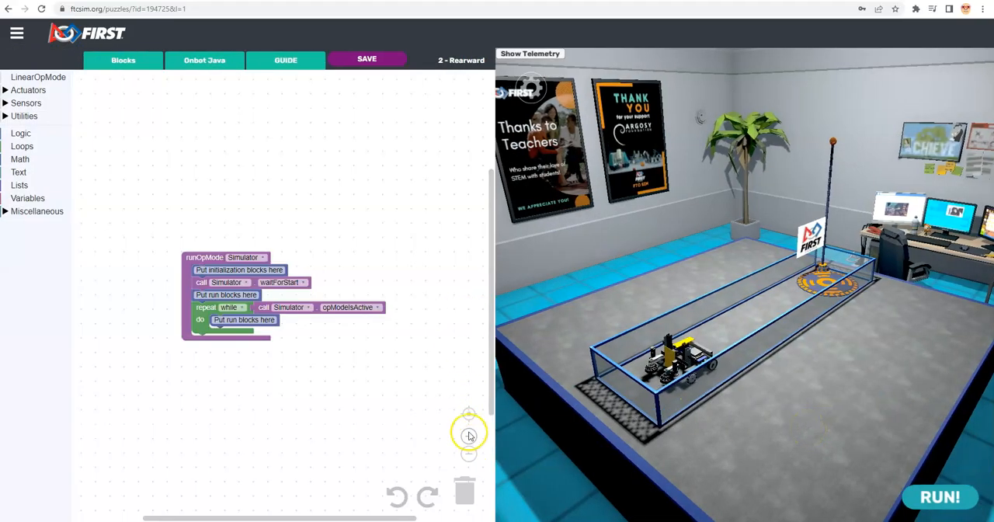
left_click(469, 435)
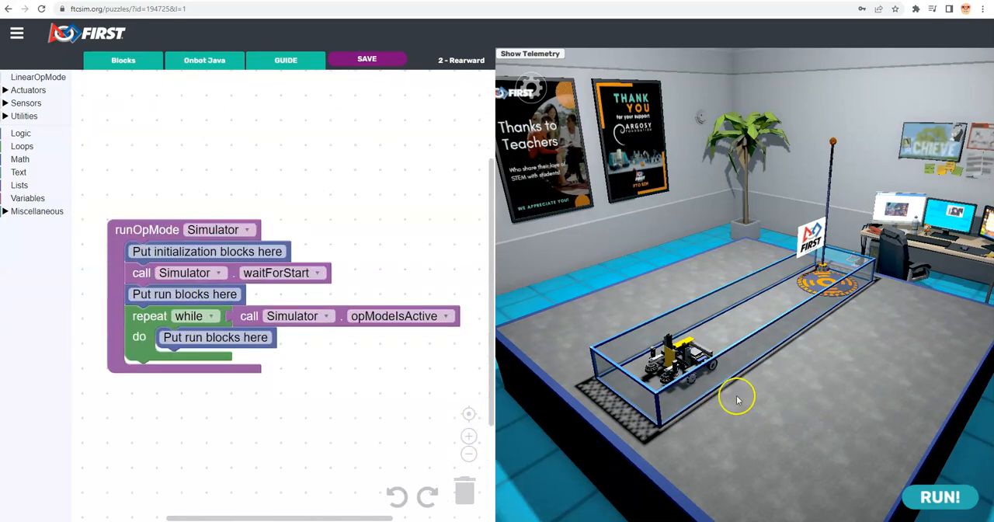
mouse_move(738, 357)
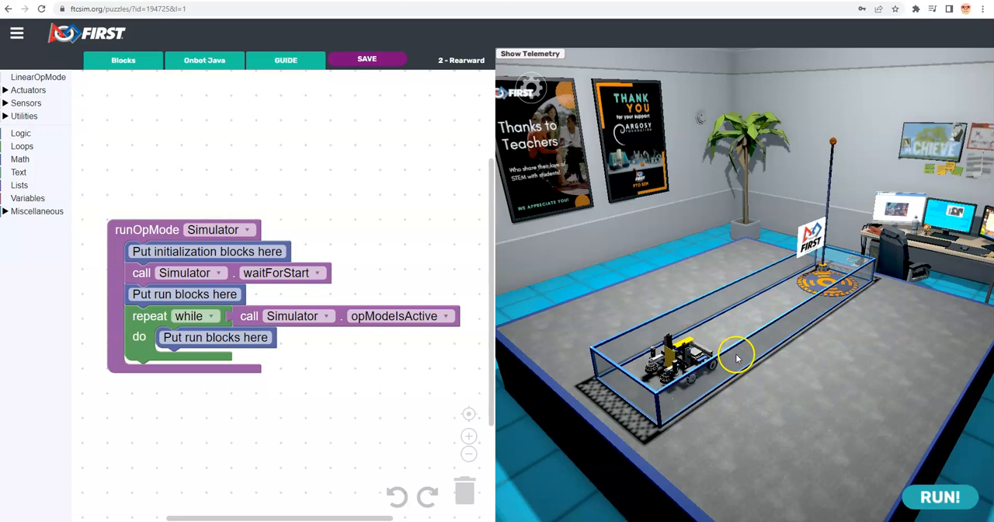
mouse_move(851, 468)
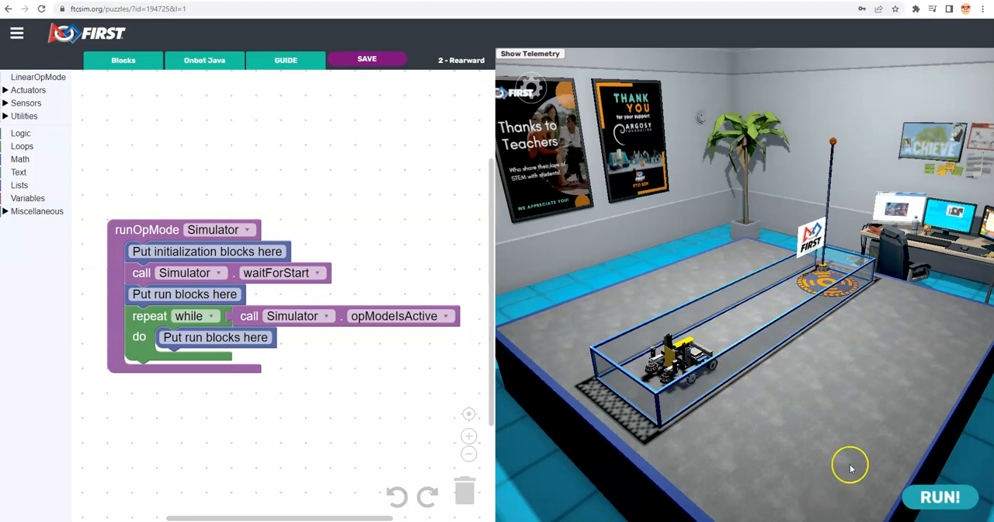
mouse_move(944, 304)
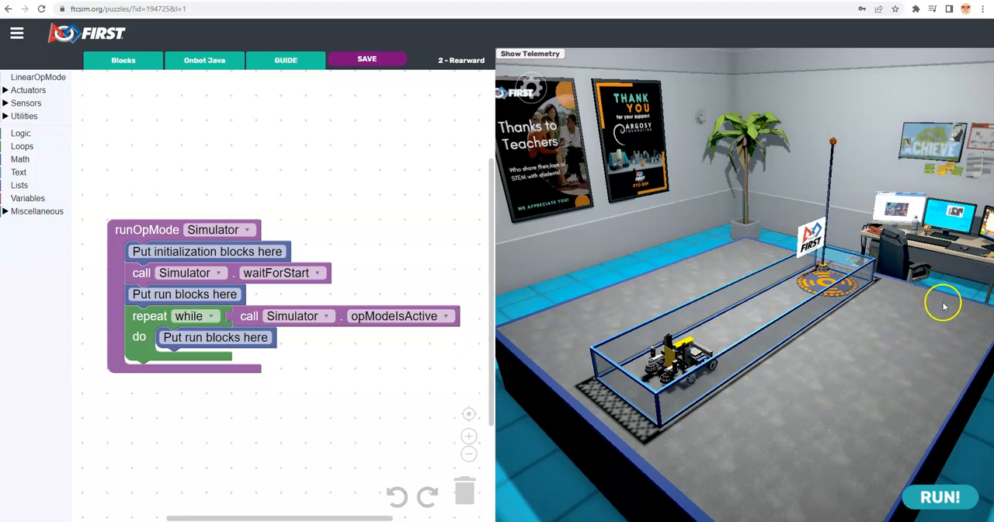
mouse_move(977, 301)
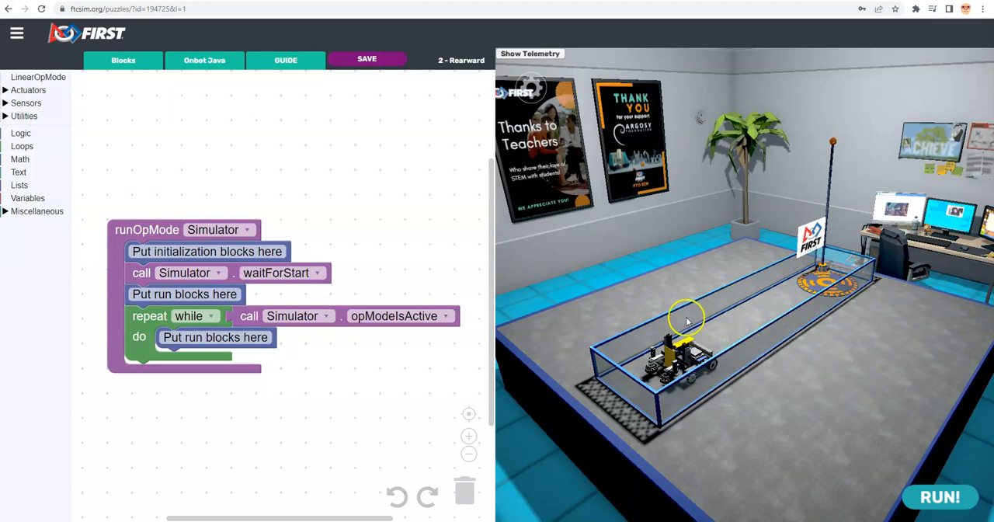
mouse_move(48, 226)
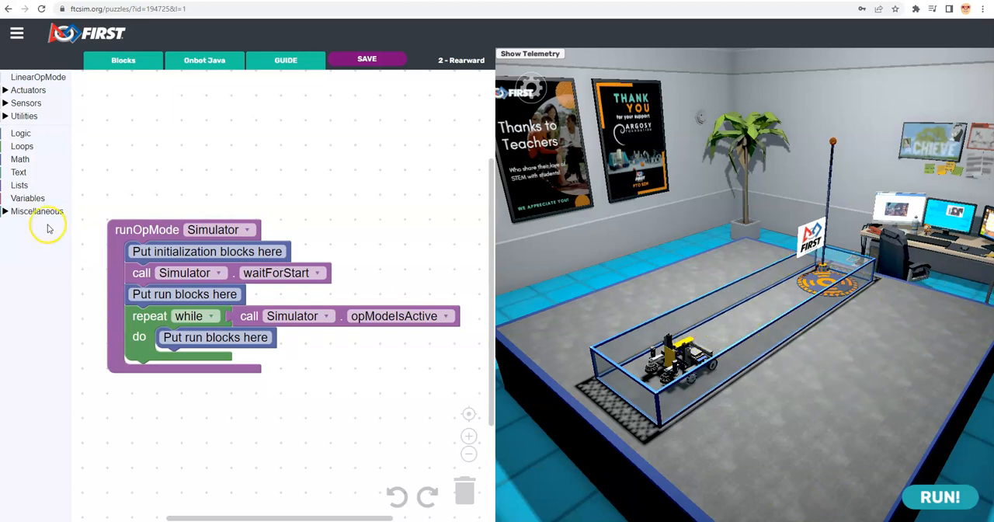
mouse_move(131, 152)
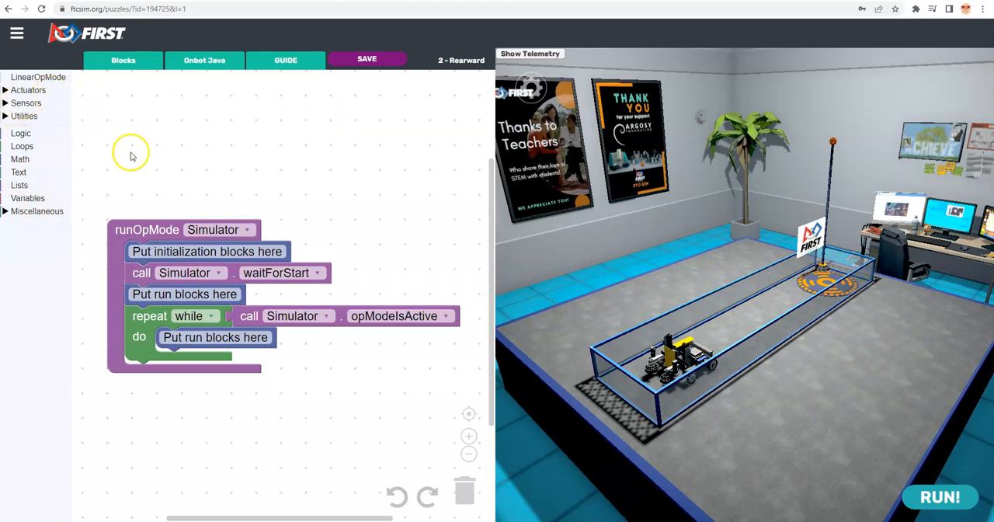
mouse_move(164, 314)
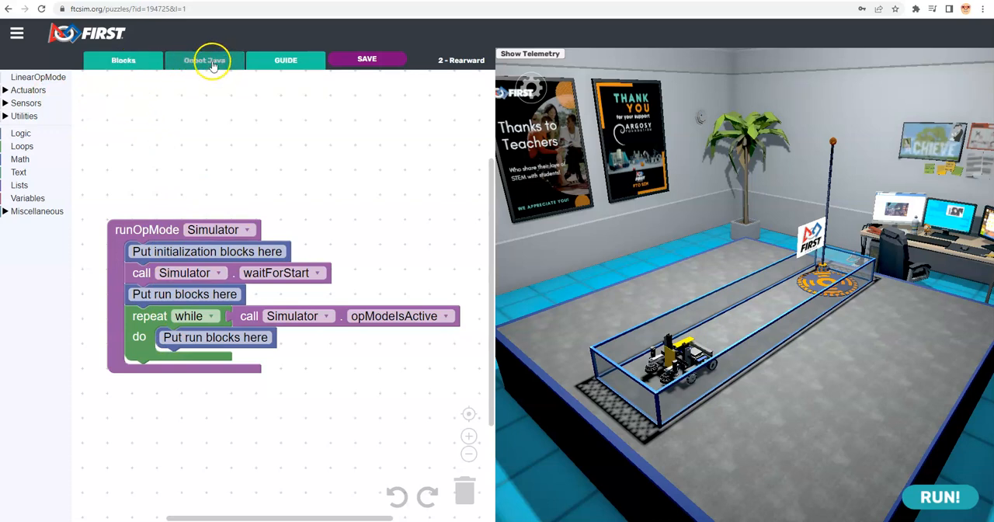
mouse_move(286, 59)
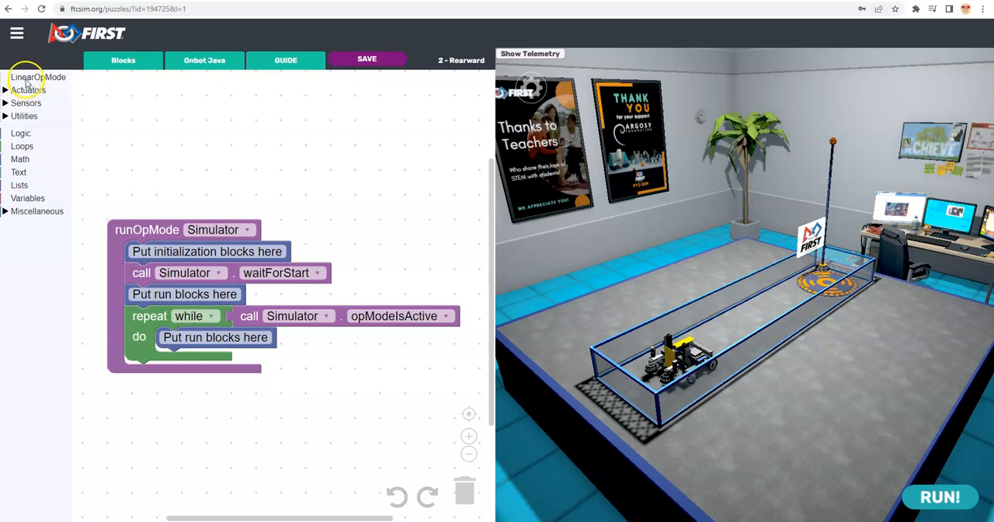
- Expand the Actuators and sensor categories to list the Dual DC motor blocks
left_click(28, 90)
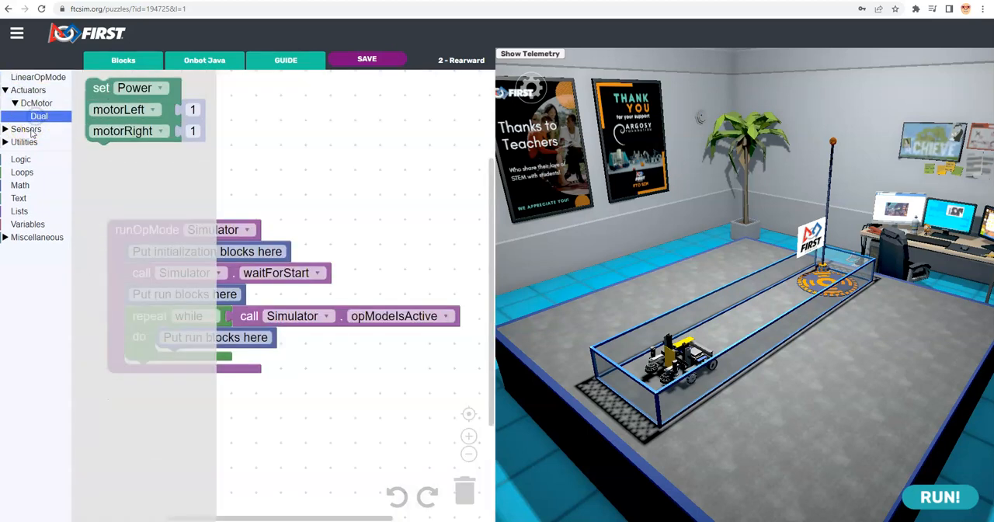
left_click(25, 129)
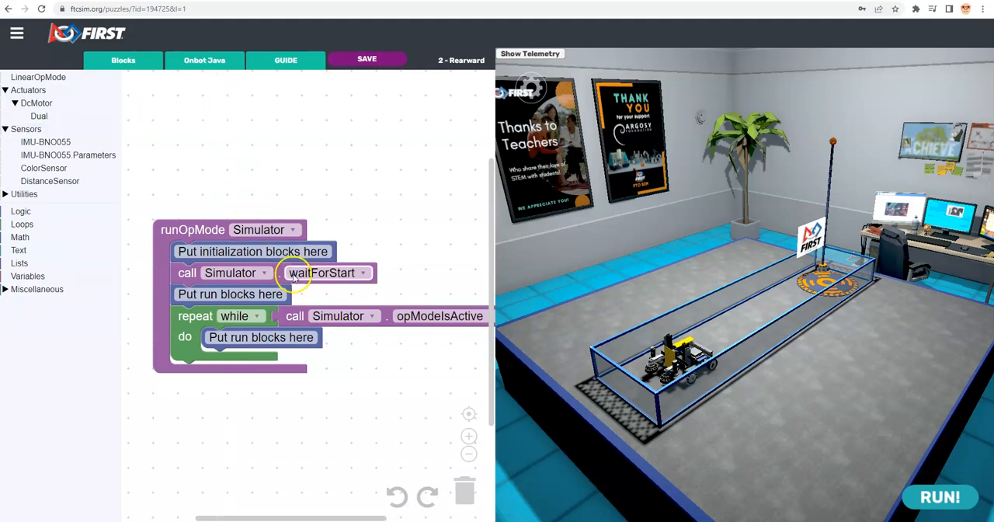
mouse_move(314, 402)
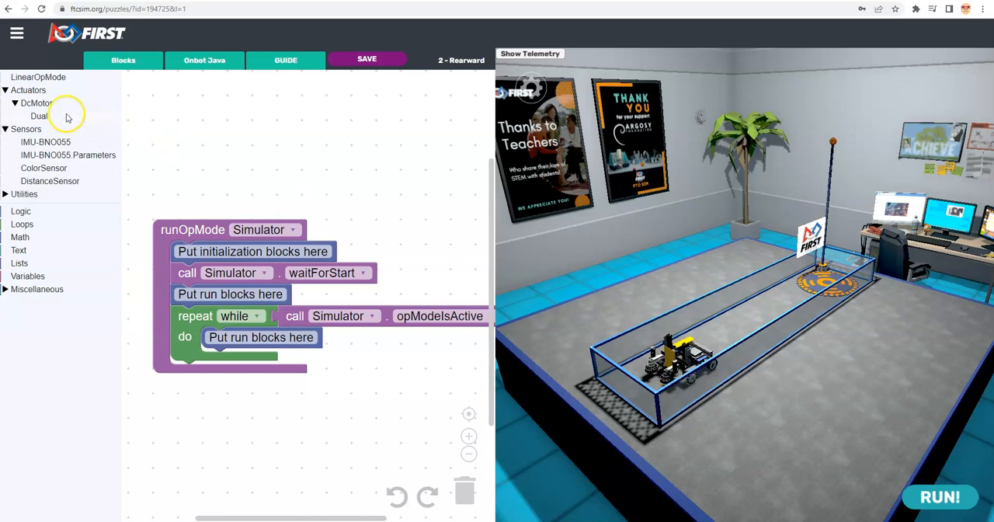
- Add a Dual set Power step at 0.5 for both motors, run it, then reset
left_click(39, 115)
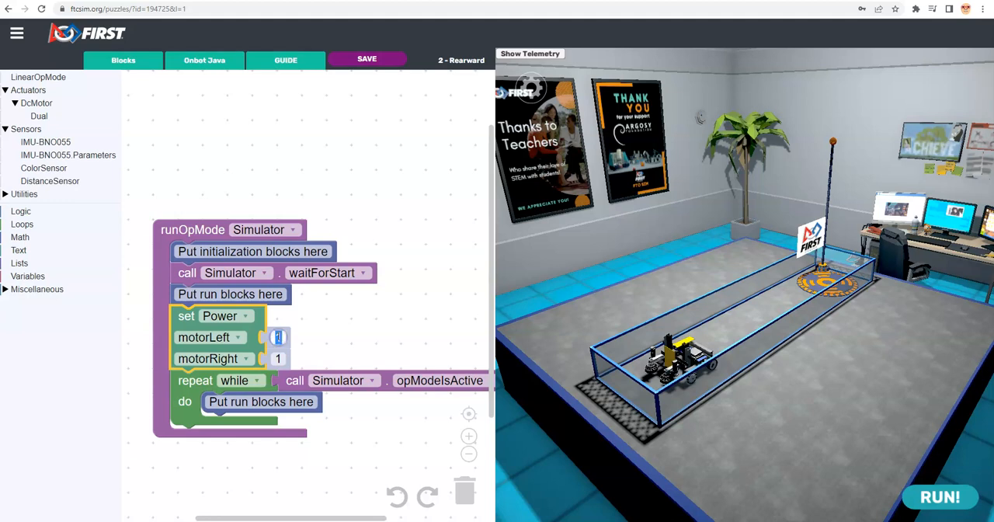
type("5")
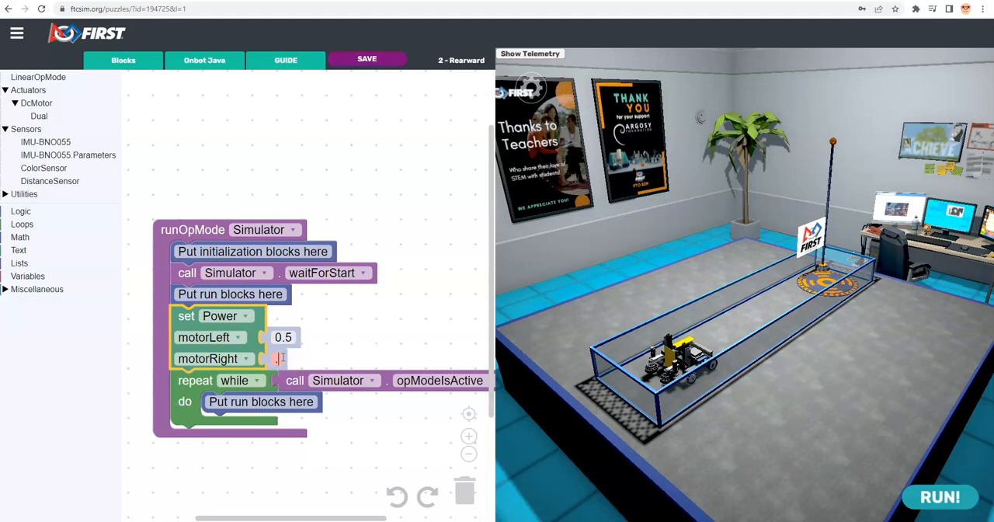
type(".5")
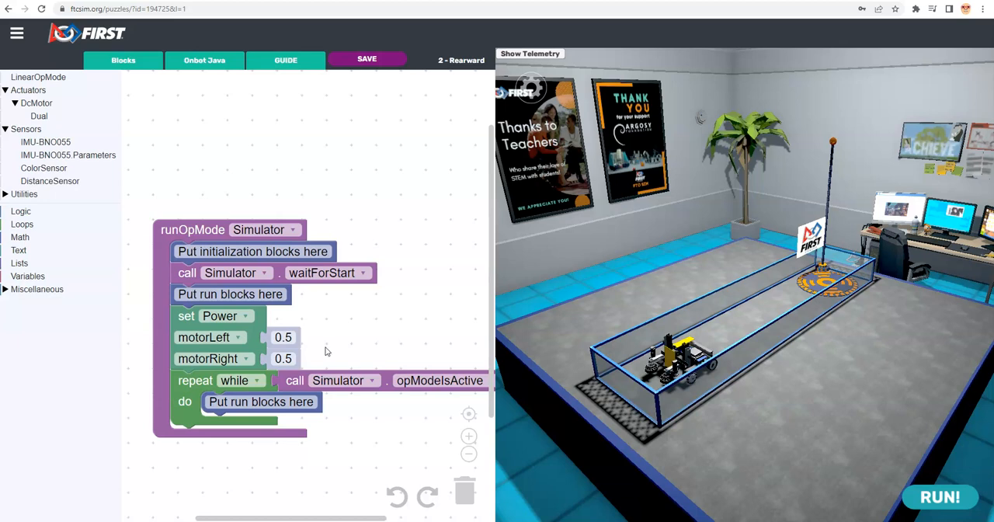
left_click(940, 497)
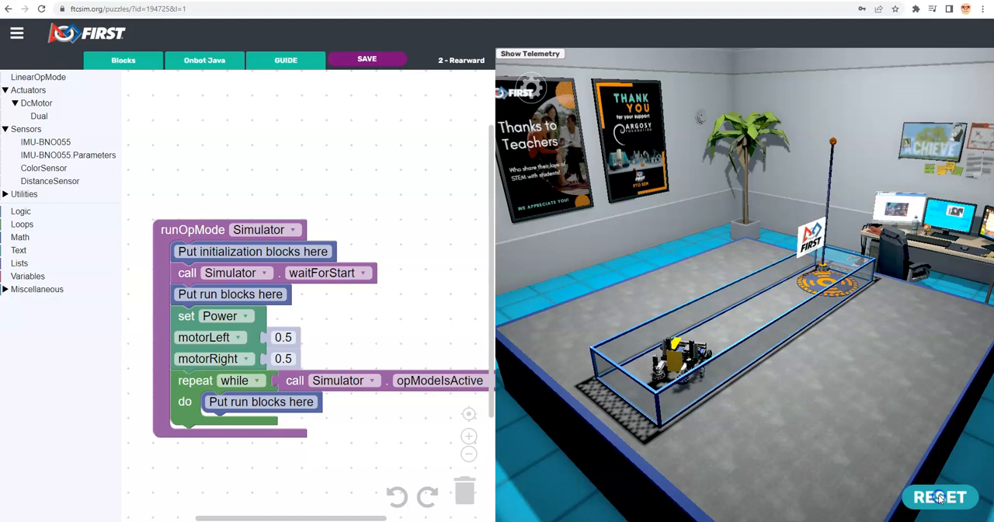
left_click(940, 497)
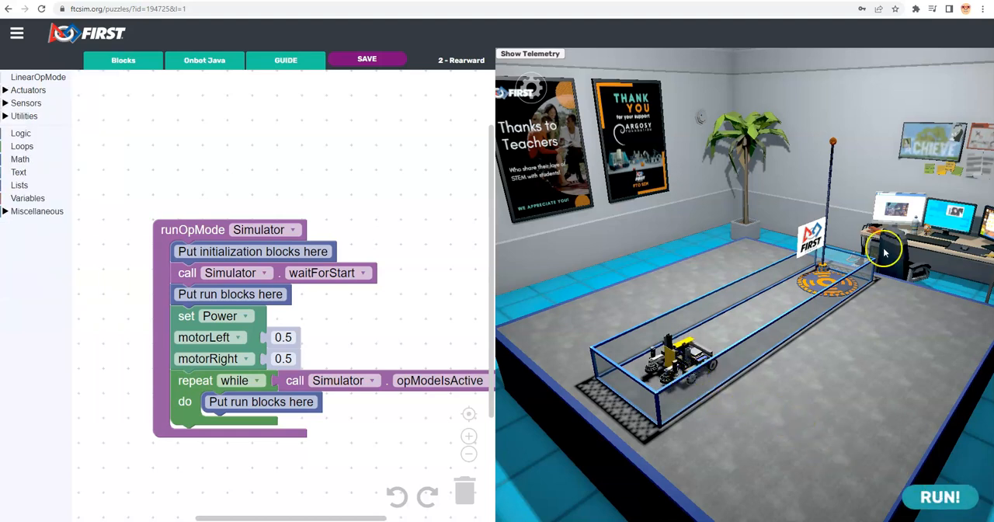
mouse_move(330, 400)
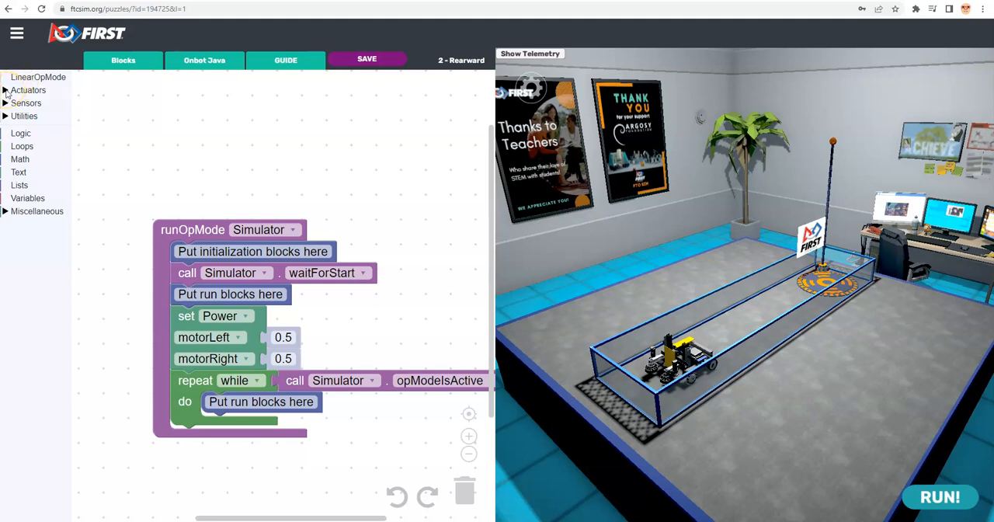
- Add a Dual set Direction block in initialization with motorLeft REVERSE
left_click(28, 90)
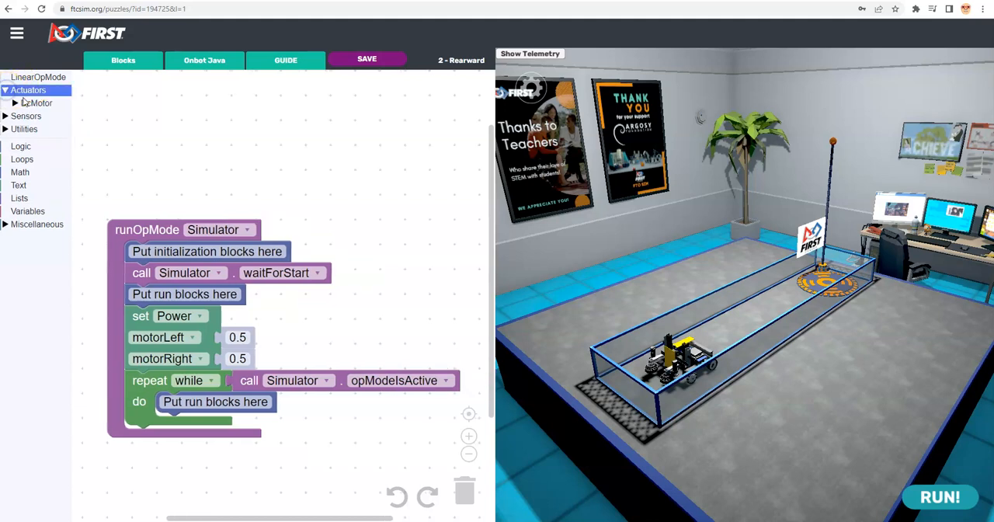
left_click(37, 103)
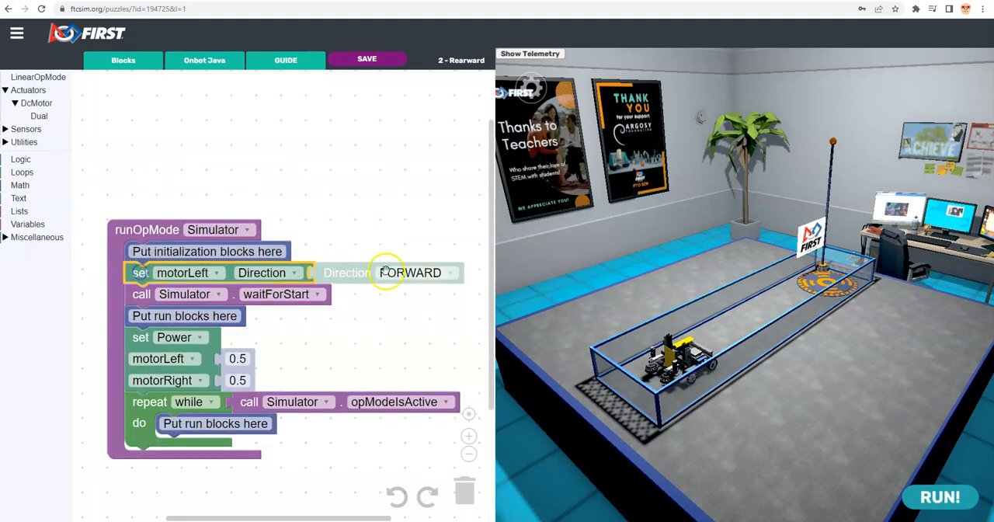
left_click(410, 273)
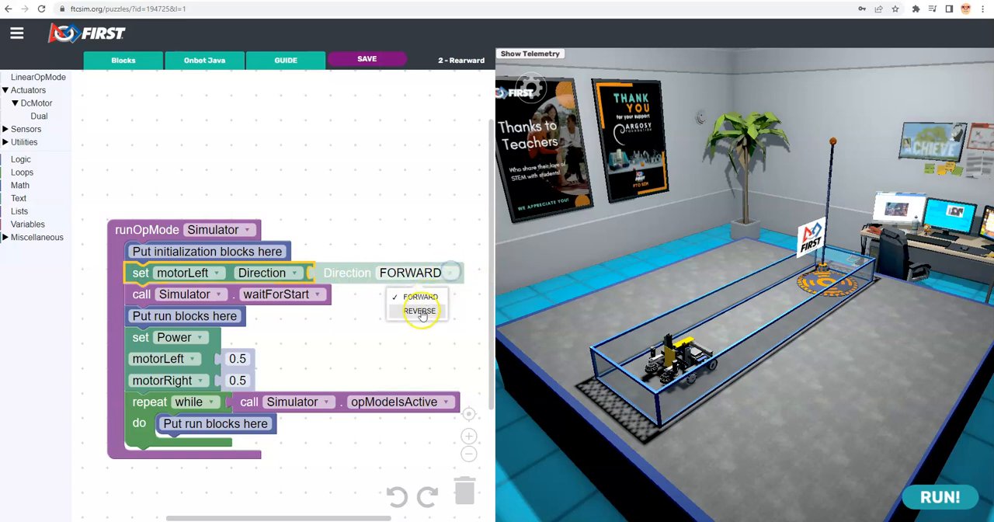
left_click(419, 311)
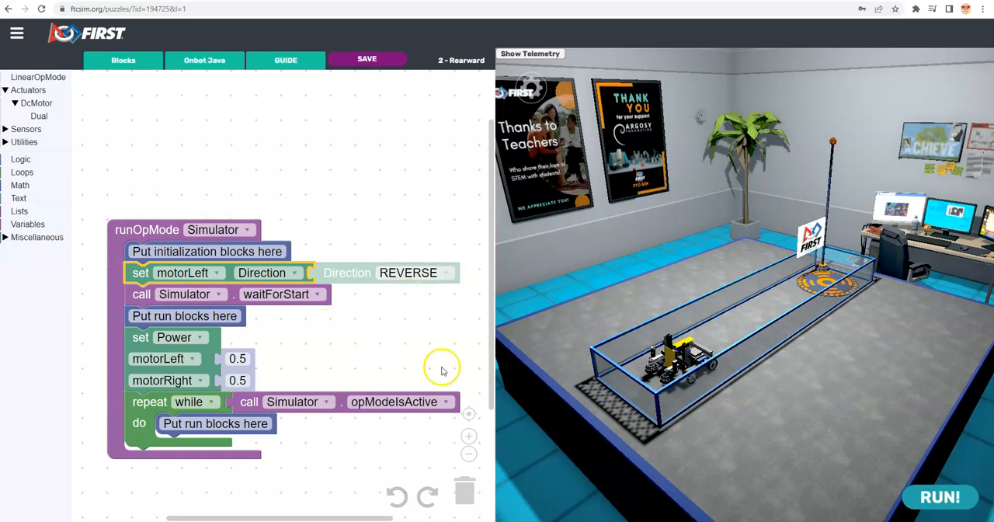
- Change both motor powers to -0.5 and run the robot toward the touchpad
left_click(939, 497)
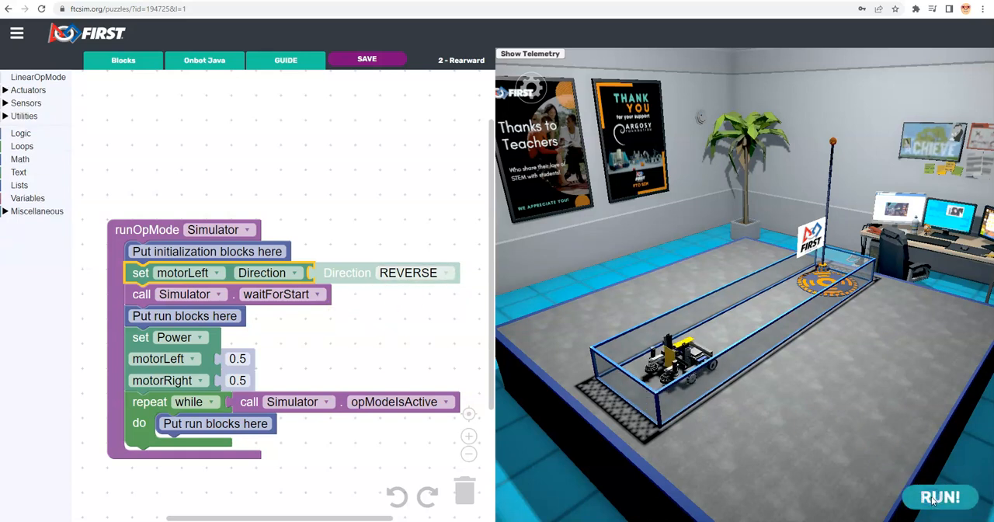
mouse_move(218, 388)
type("-0.5")
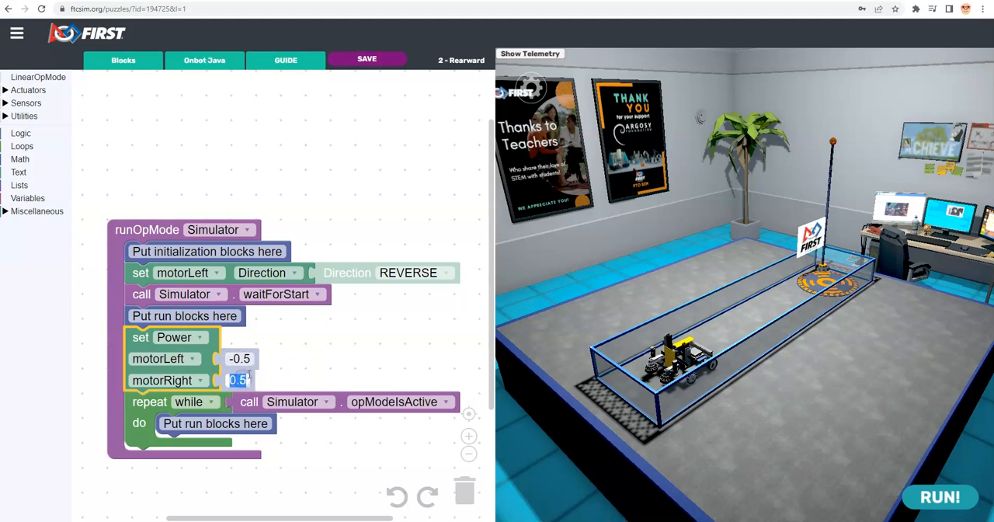
type("-")
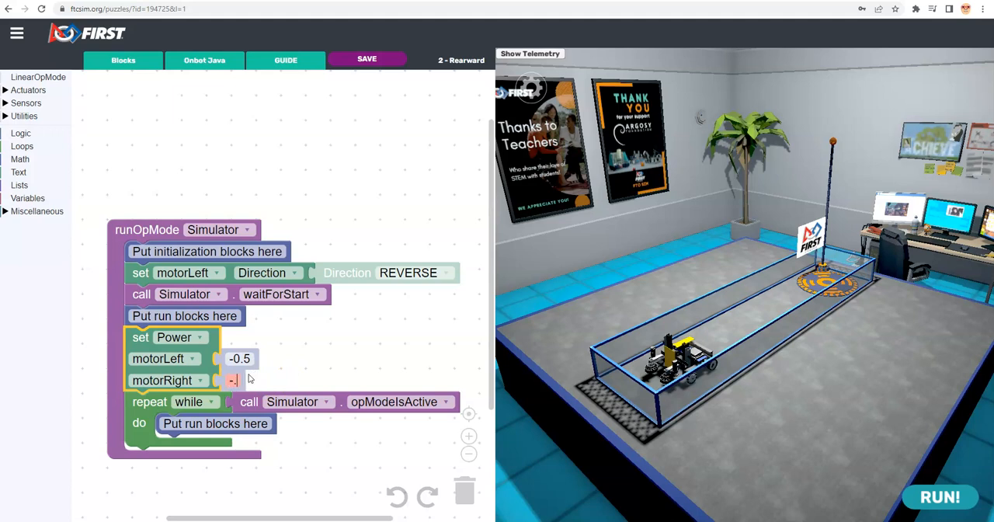
type(".1")
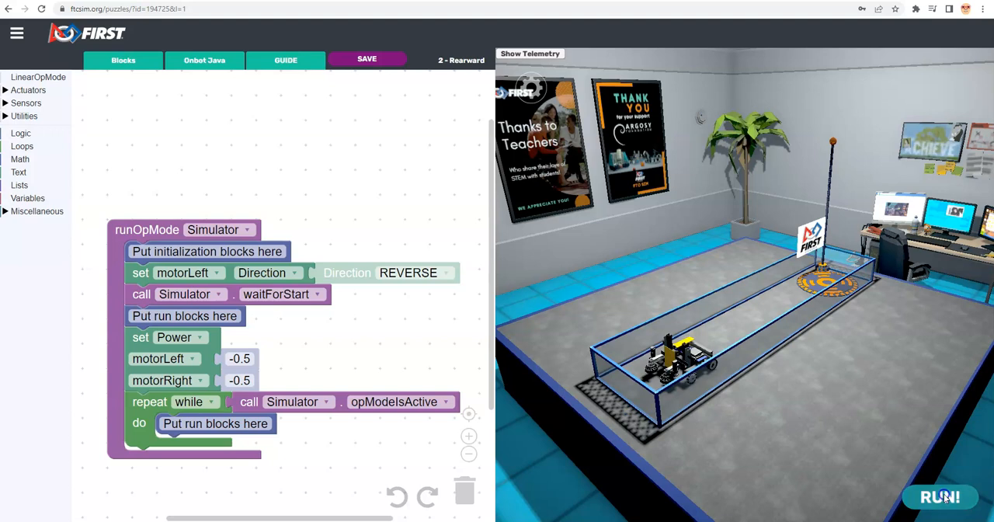
left_click(940, 497)
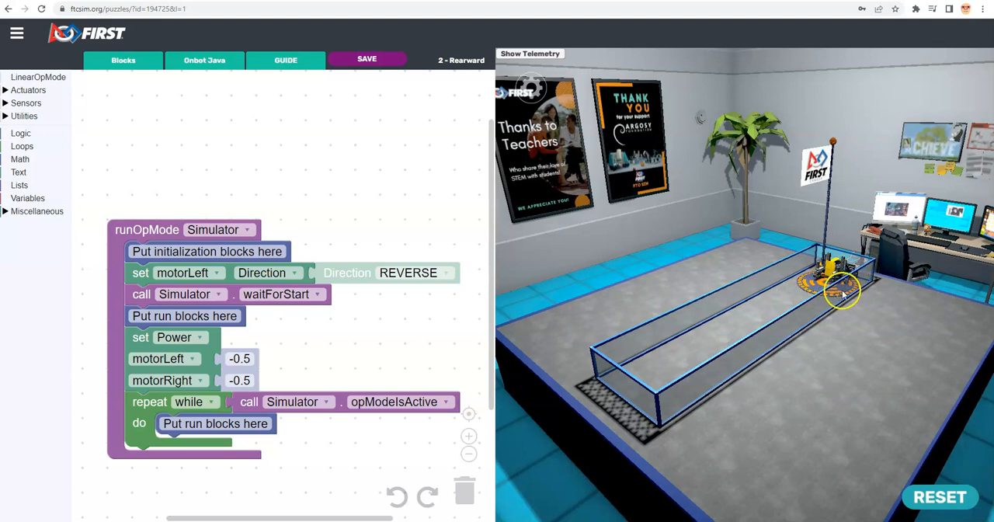
mouse_move(857, 289)
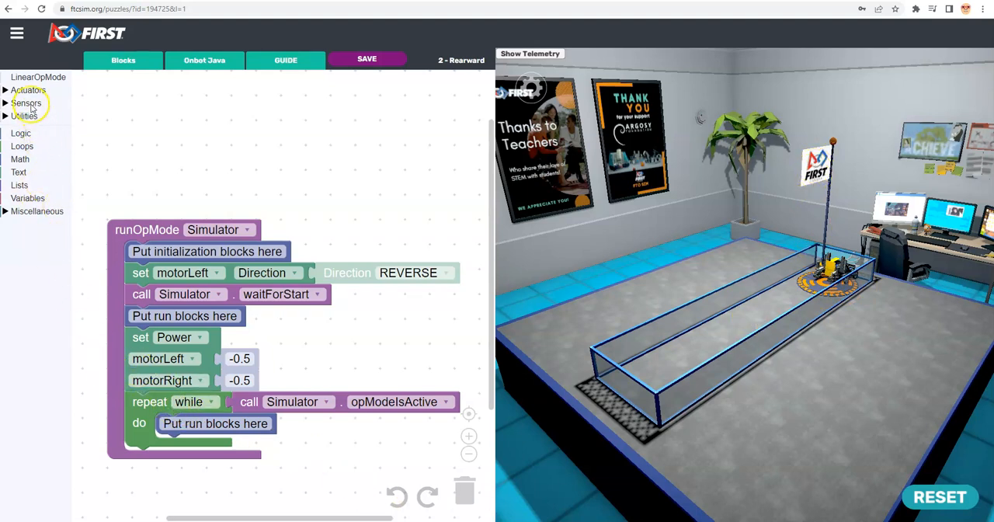
- Add a second Dual set Power step at 0, then reset, run and reset the robot
left_click(26, 102)
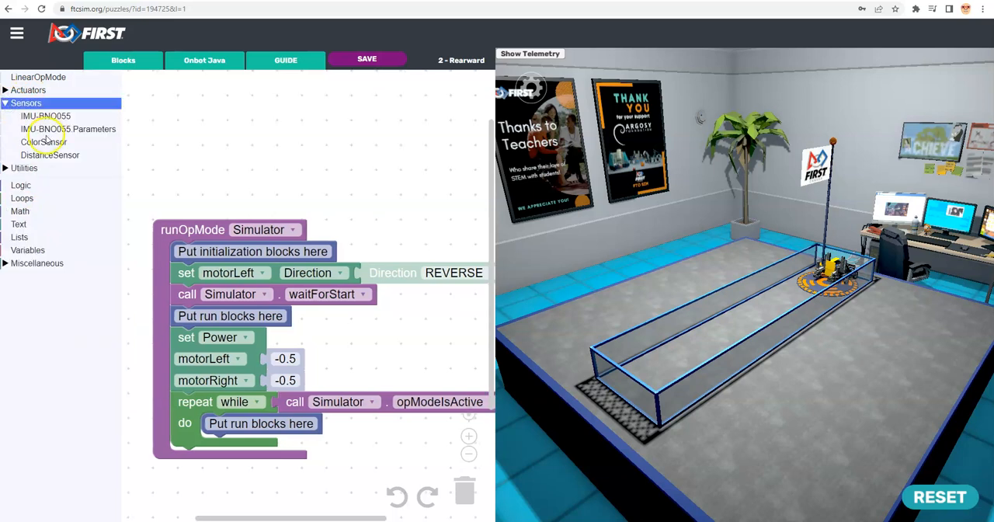
left_click(28, 91)
type("0")
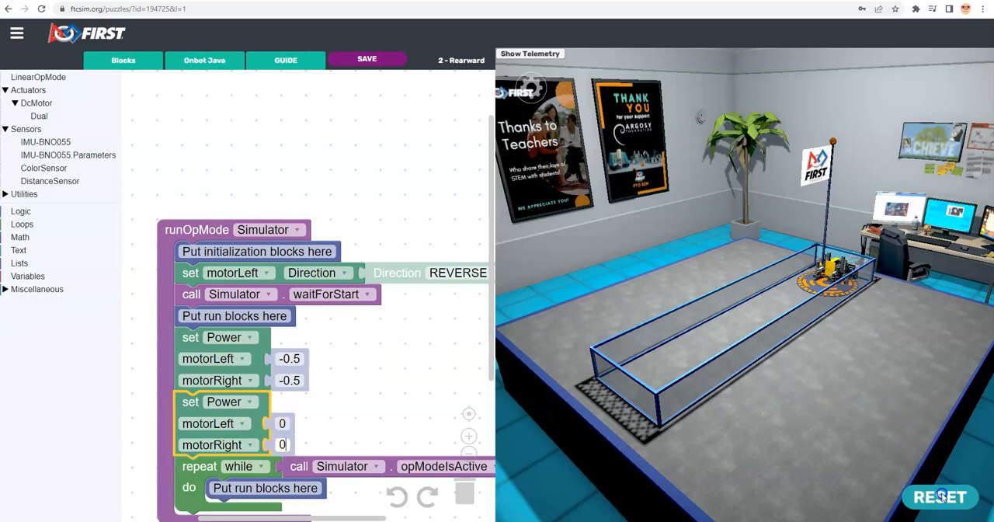
left_click(940, 498)
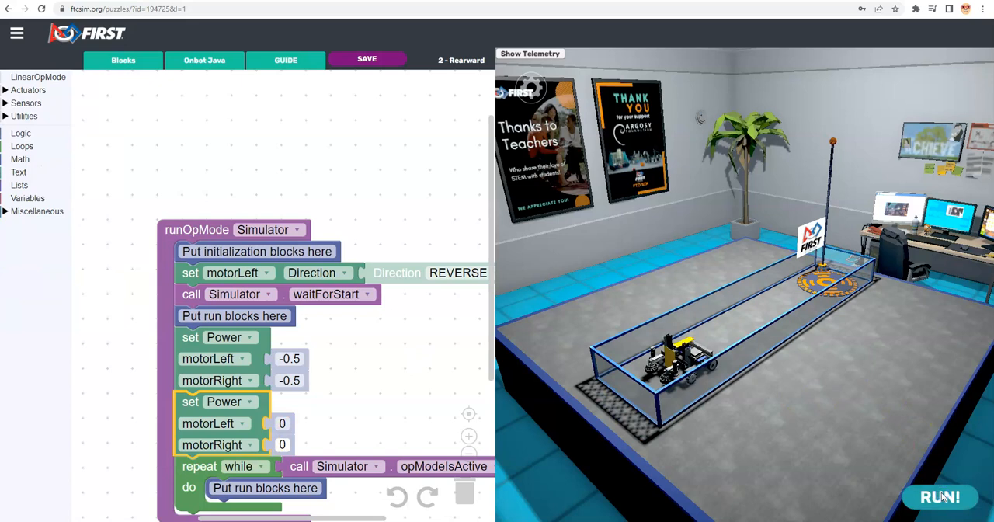
left_click(940, 497)
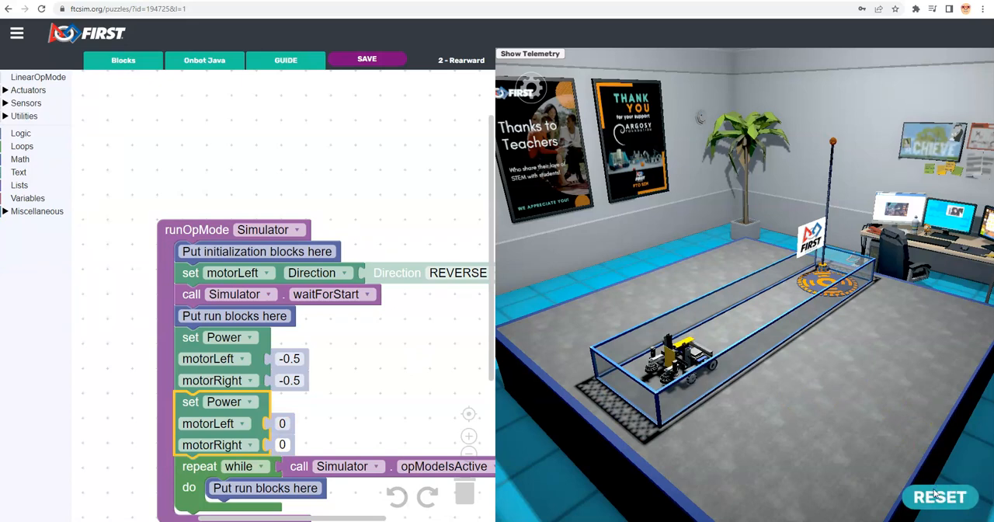
left_click(939, 497)
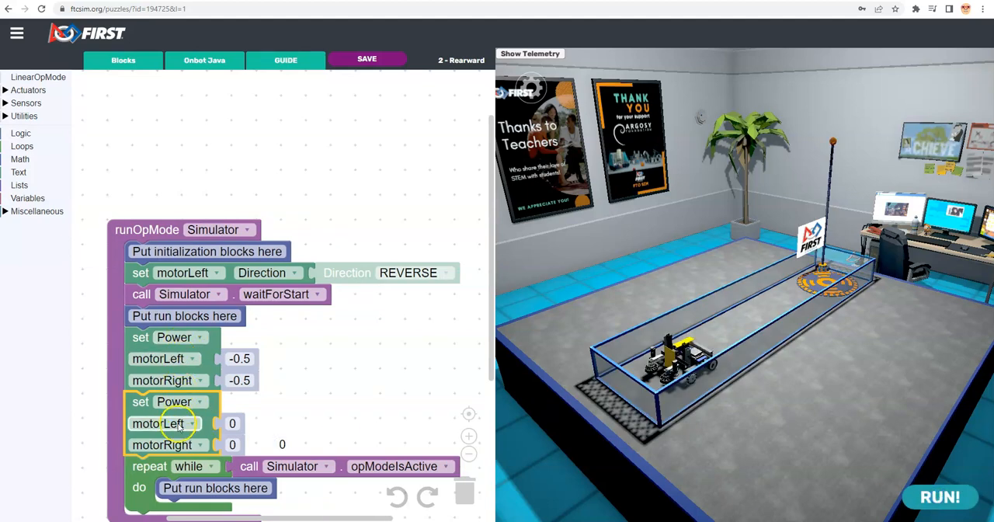
mouse_move(24, 78)
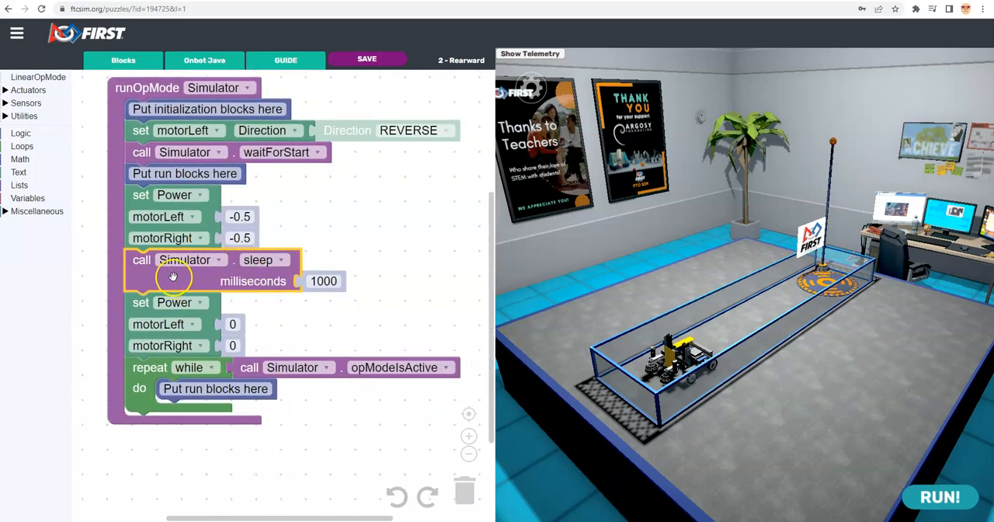
mouse_move(190, 273)
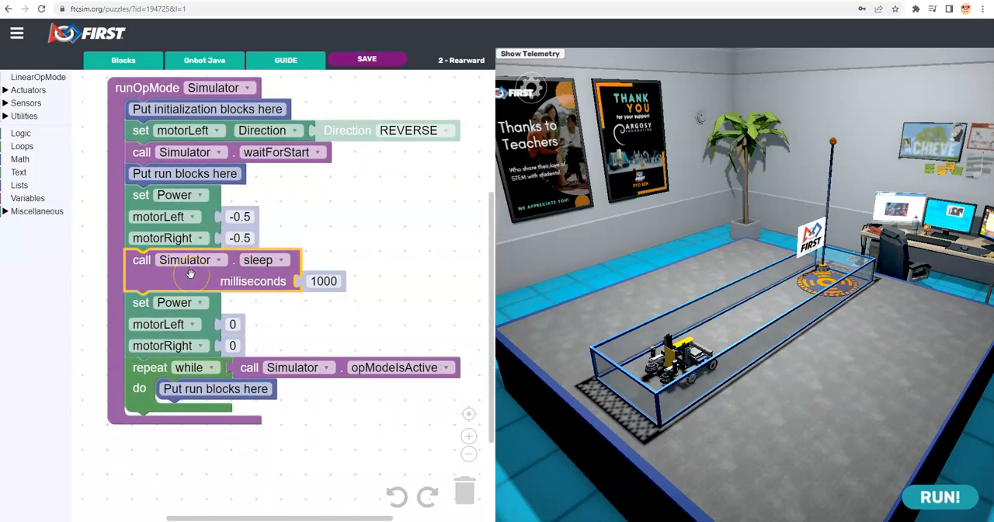
mouse_move(292, 314)
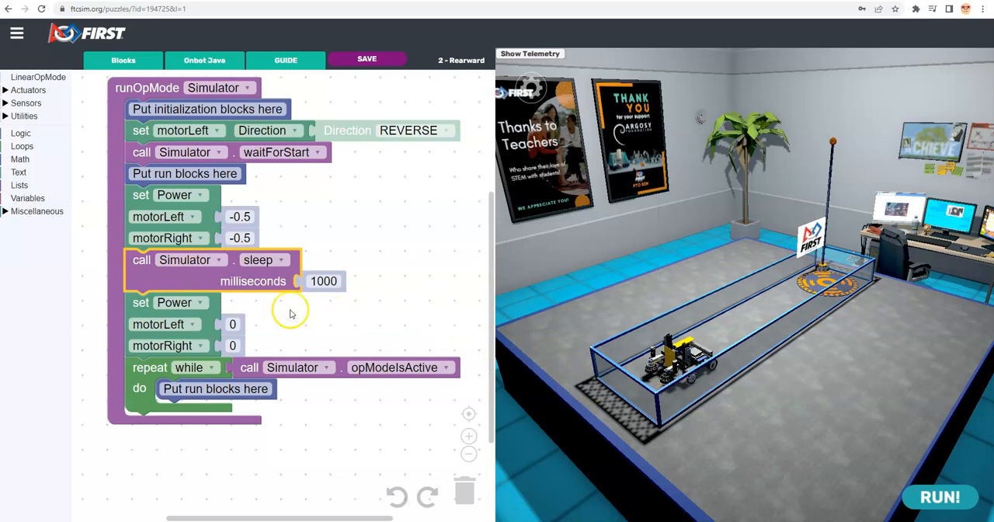
mouse_move(208, 276)
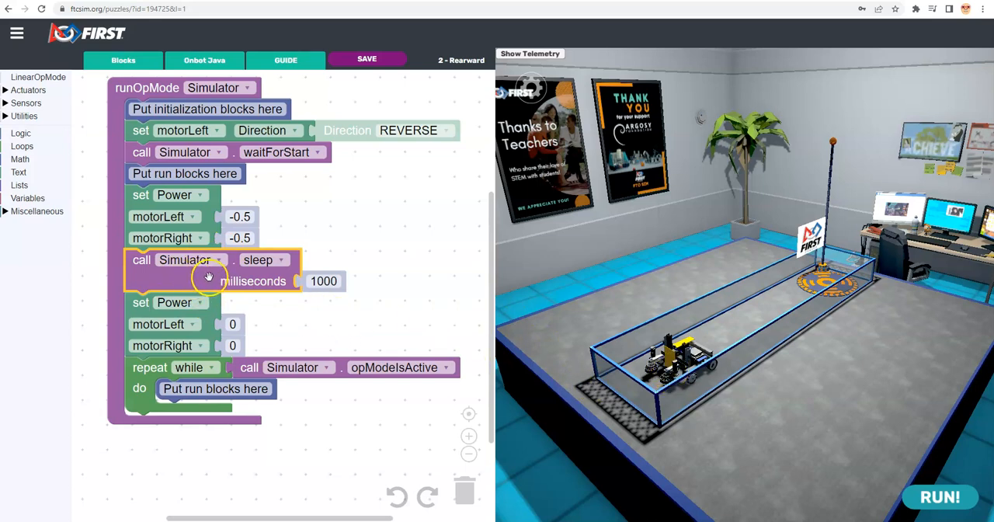
- Set the sleep step to 1300 ms and run, completing the Rearward puzzle
left_click(940, 497)
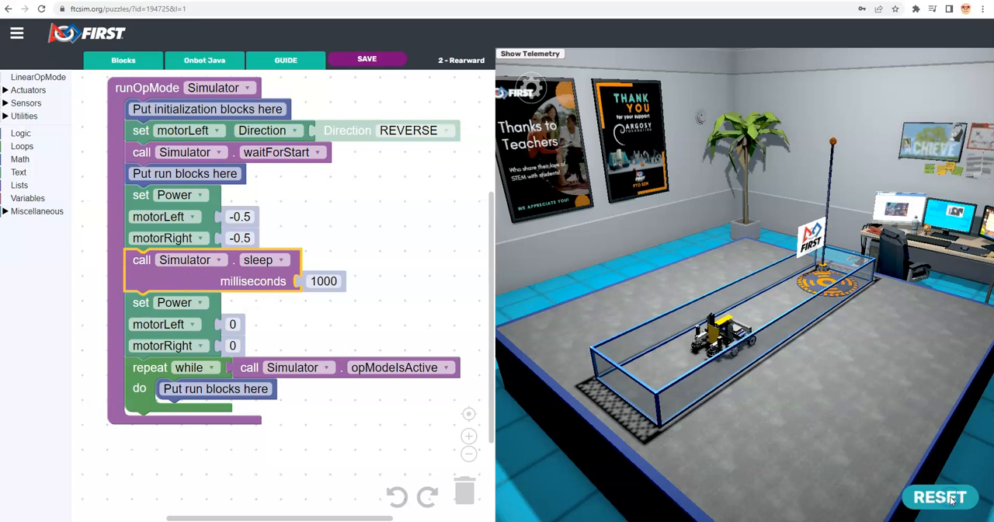
left_click(939, 497)
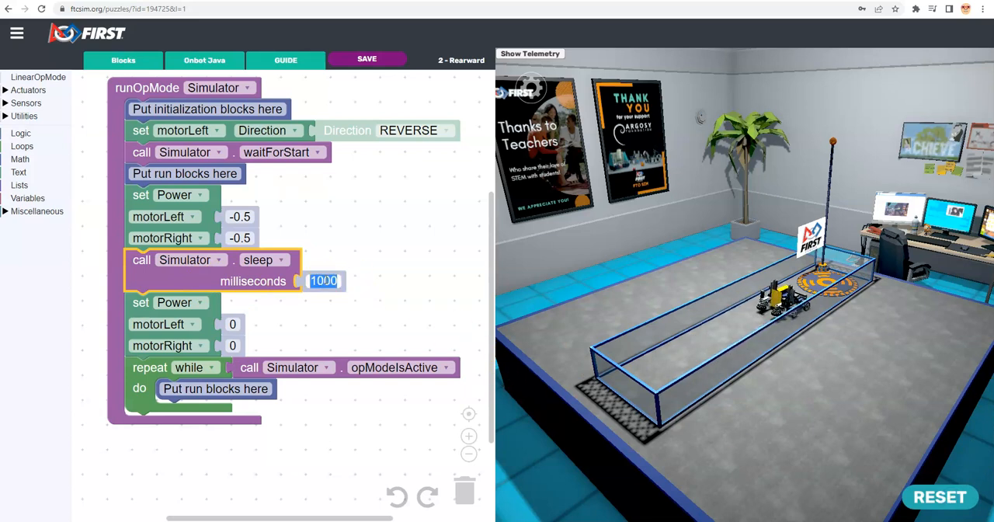
type("3")
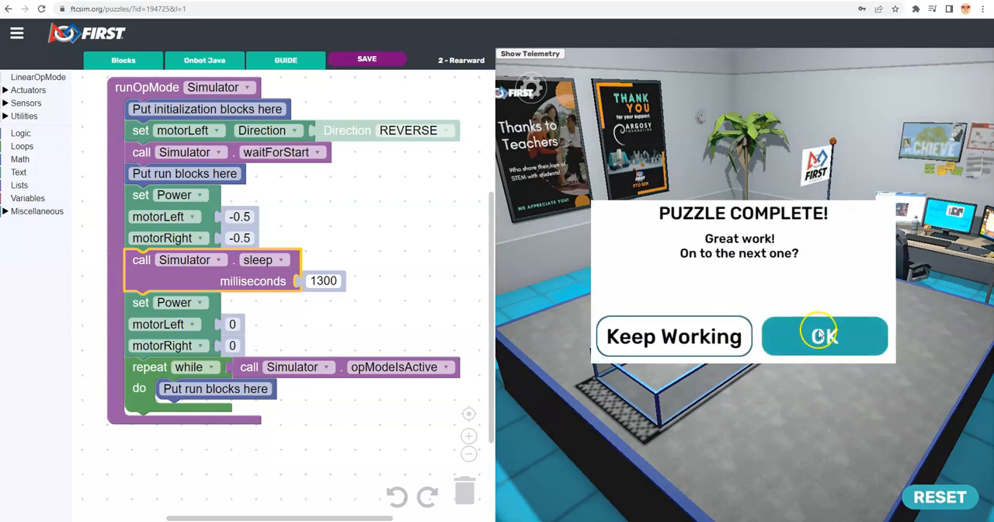
left_click(824, 336)
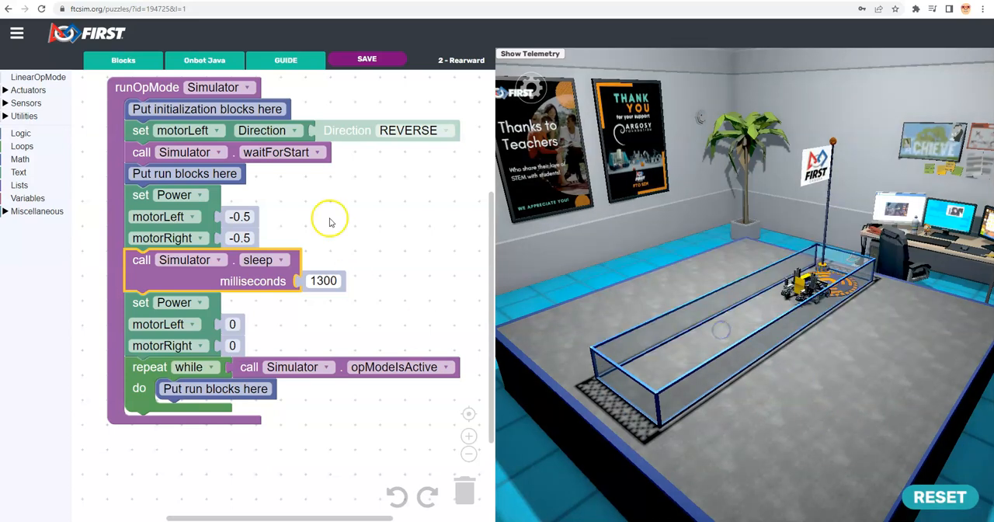
mouse_move(438, 323)
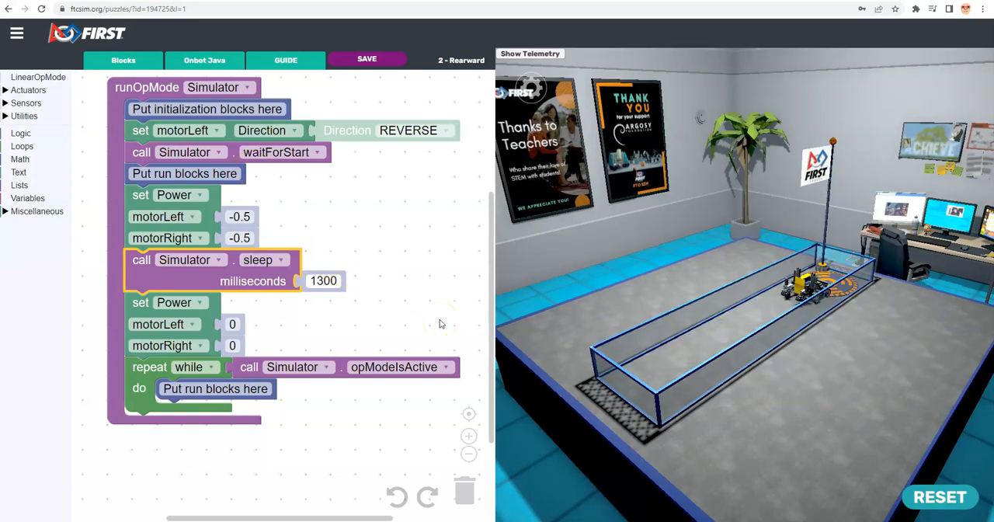
mouse_move(572, 479)
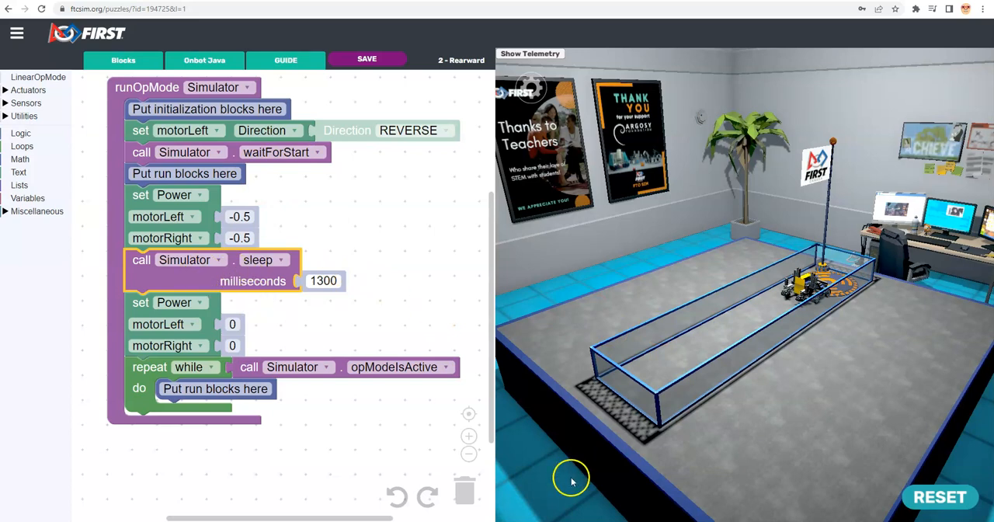
- Save the program and duplicate the whole runOpMode block stack
left_click(469, 454)
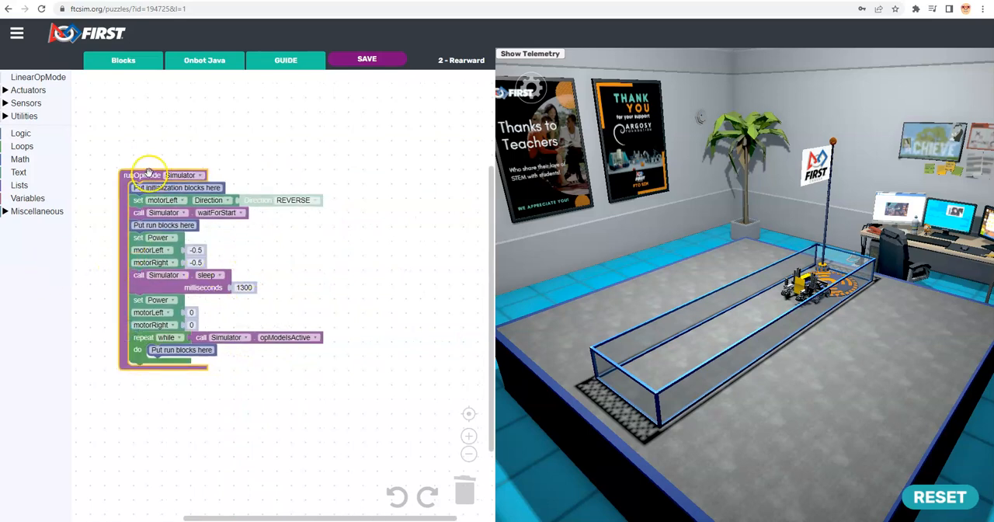
mouse_move(121, 295)
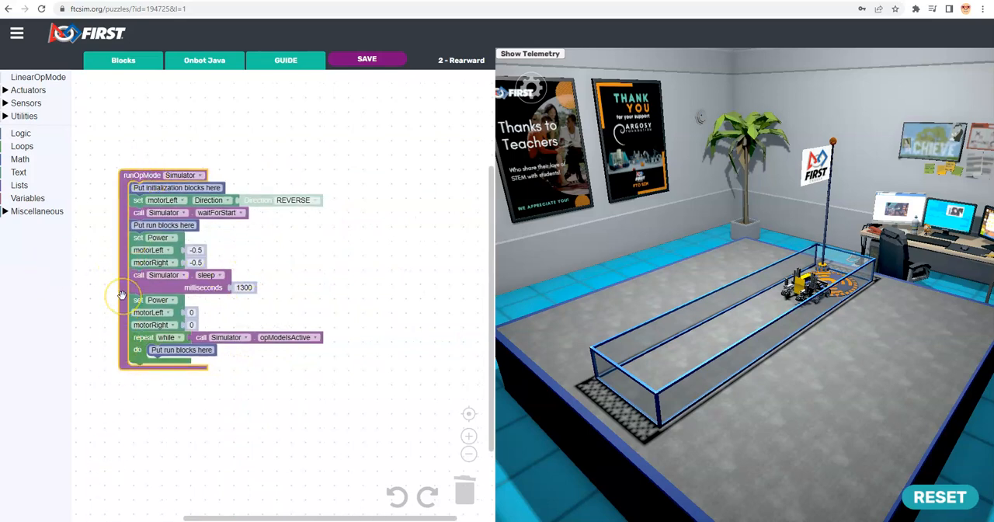
mouse_move(360, 78)
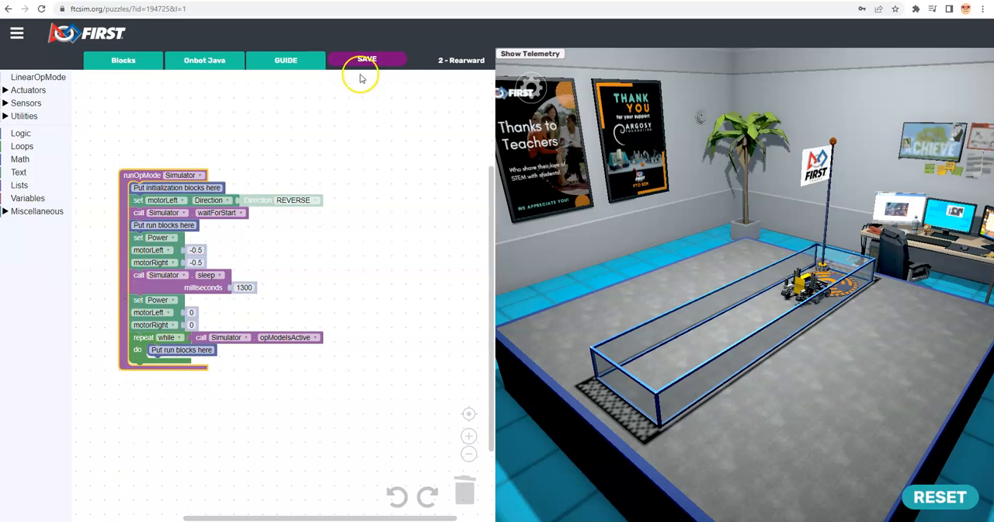
left_click(366, 59)
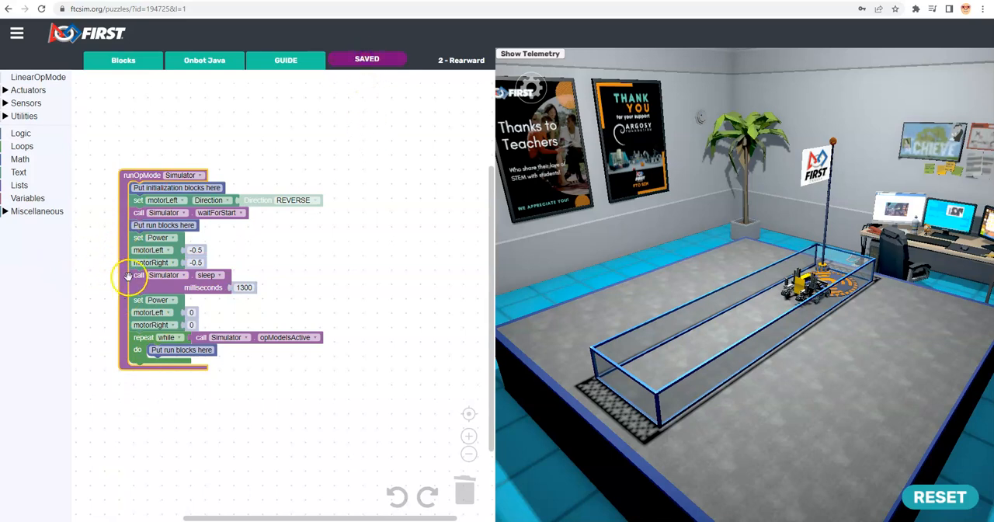
right_click(139, 276)
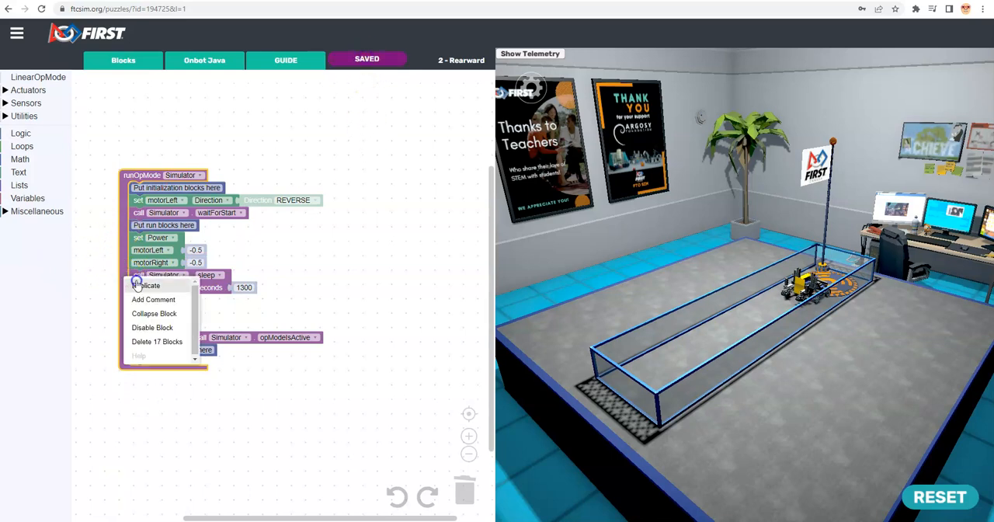
left_click(148, 285)
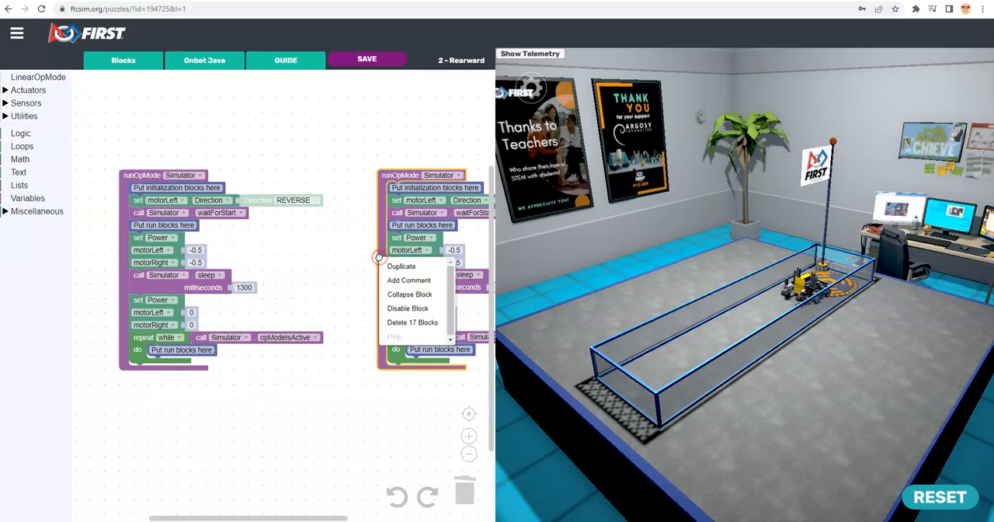
- Disable the copied program as a backup, reset the robot, and set motorLeft and motorRight power to 0.5
left_click(410, 294)
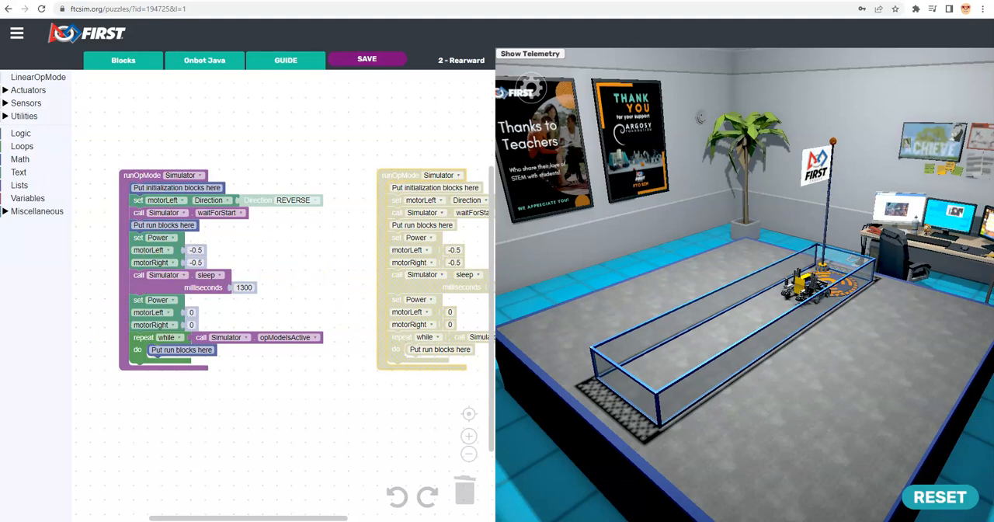
left_click(938, 497)
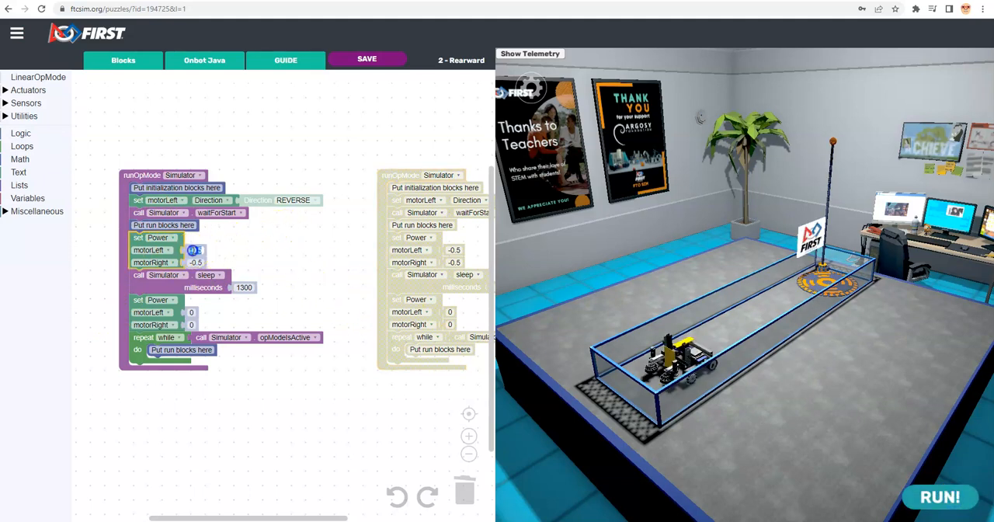
left_click(194, 249)
type("0.5")
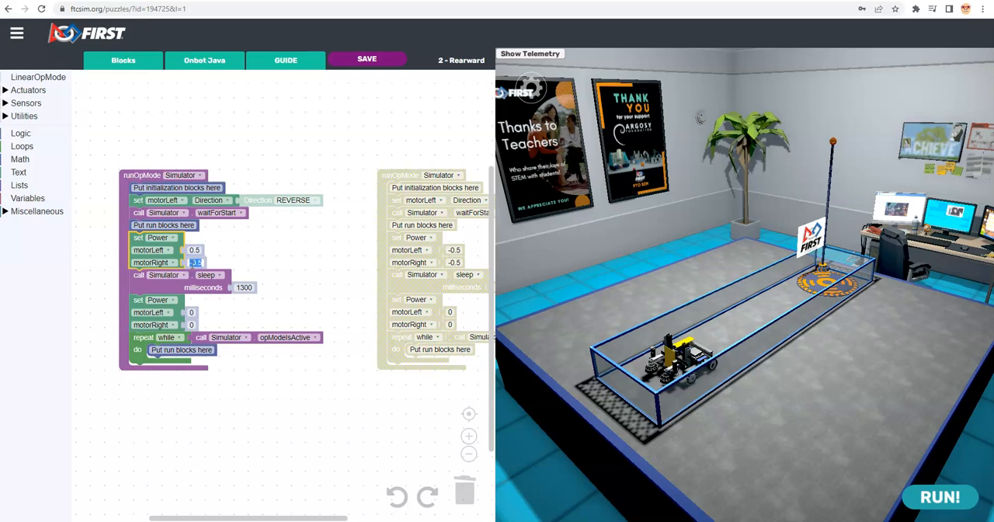
left_click(195, 261)
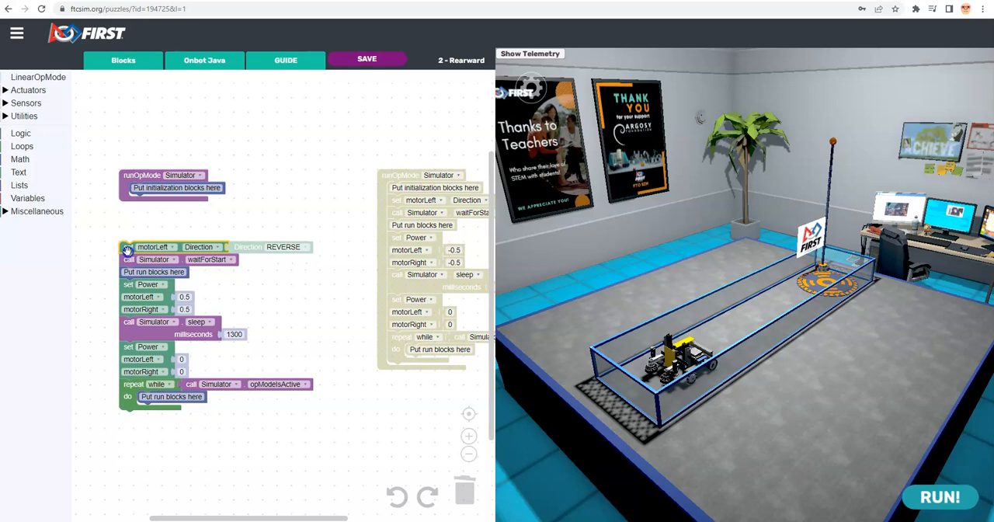
- Delete the set motorLeft Direction REVERSE block and run the program so the robot spins
left_click_drag(152, 245, 257, 102)
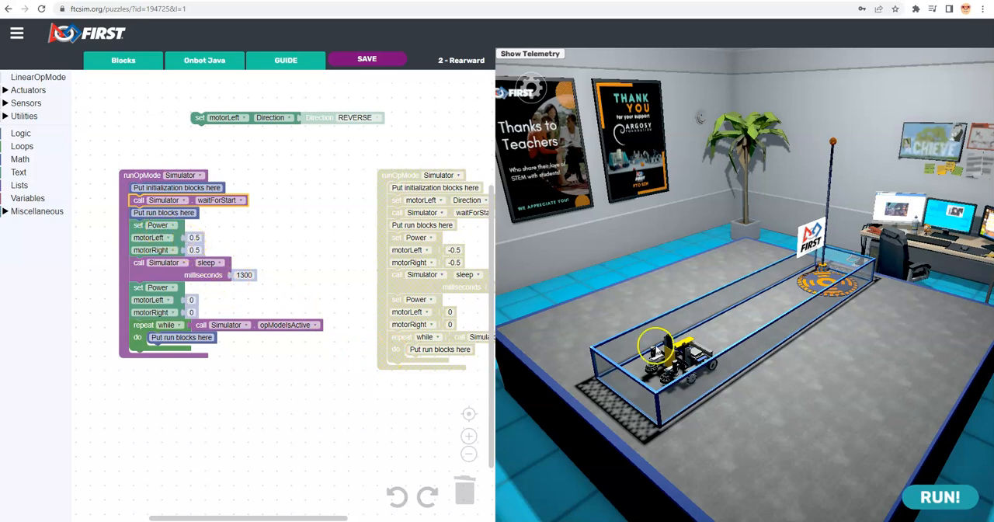
left_click(940, 497)
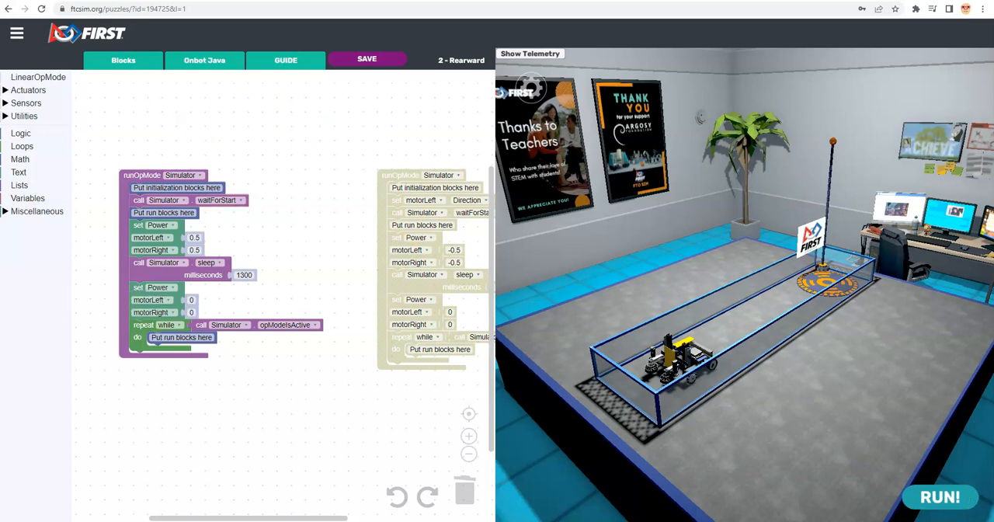
left_click(939, 498)
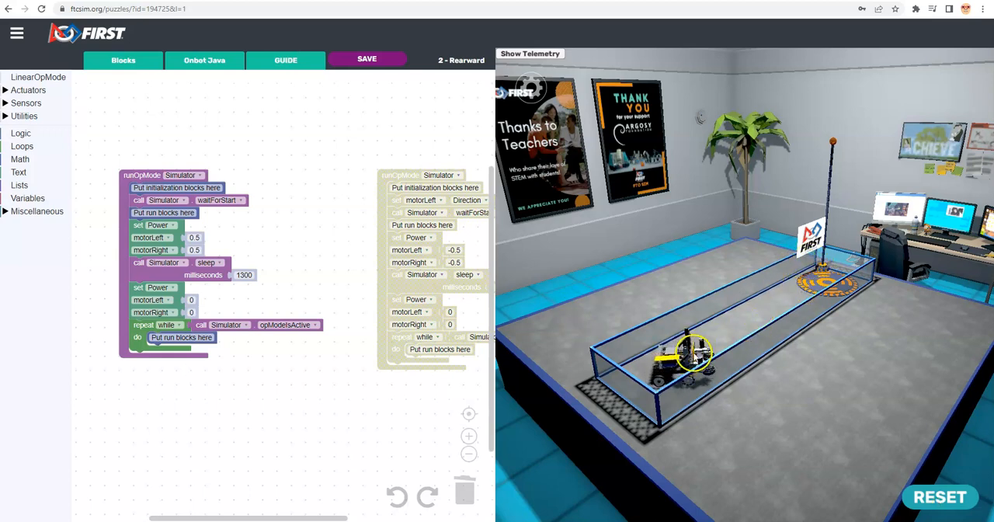
- Change the sleep after the spin from 1300 to 450 ms and run the program again
left_click(939, 497)
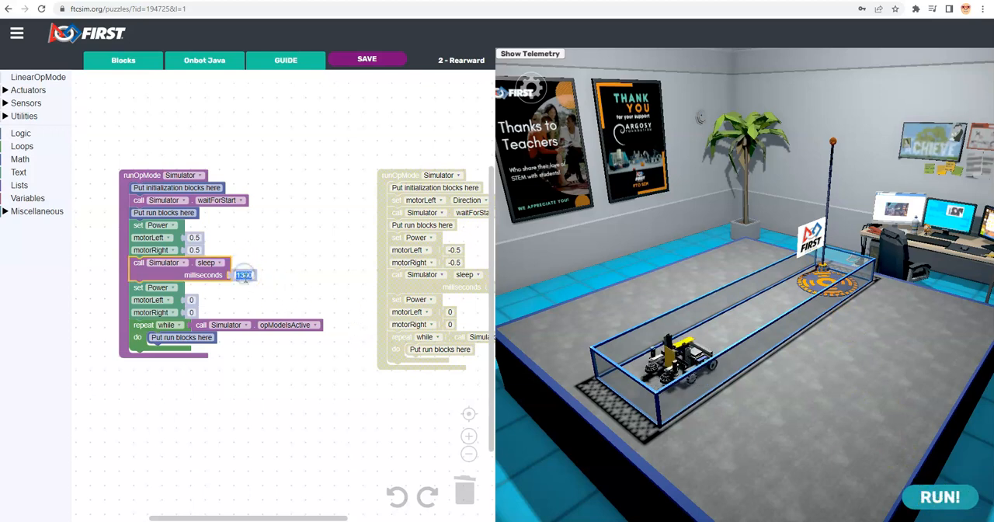
type("50")
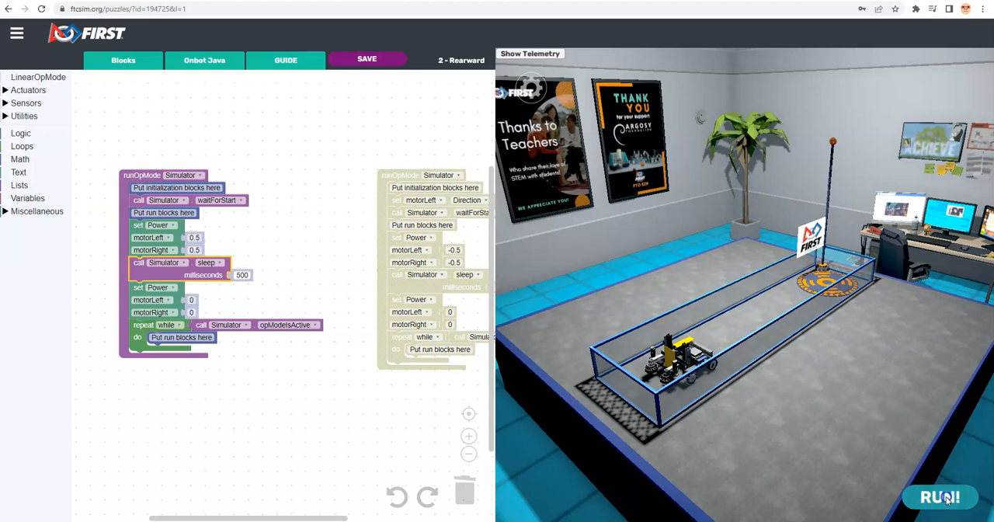
left_click(939, 497)
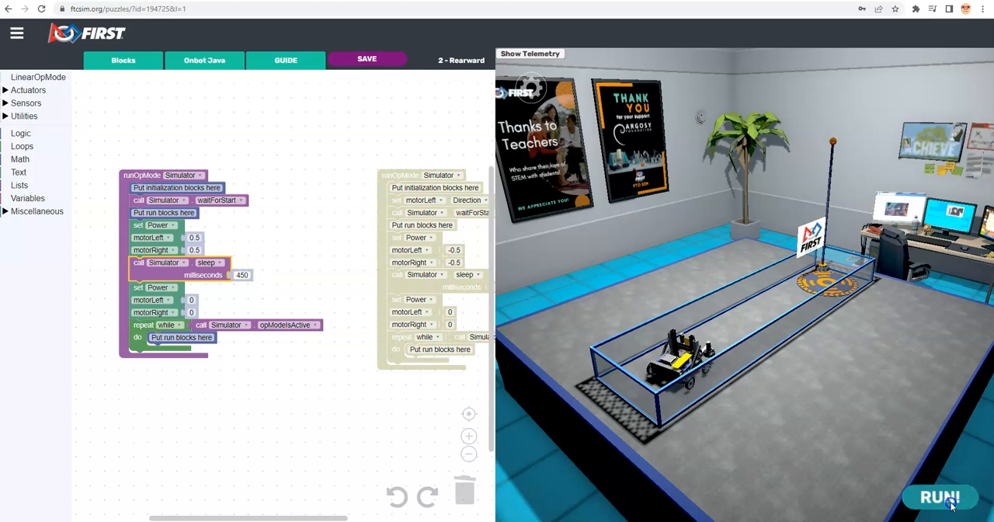
left_click(939, 497)
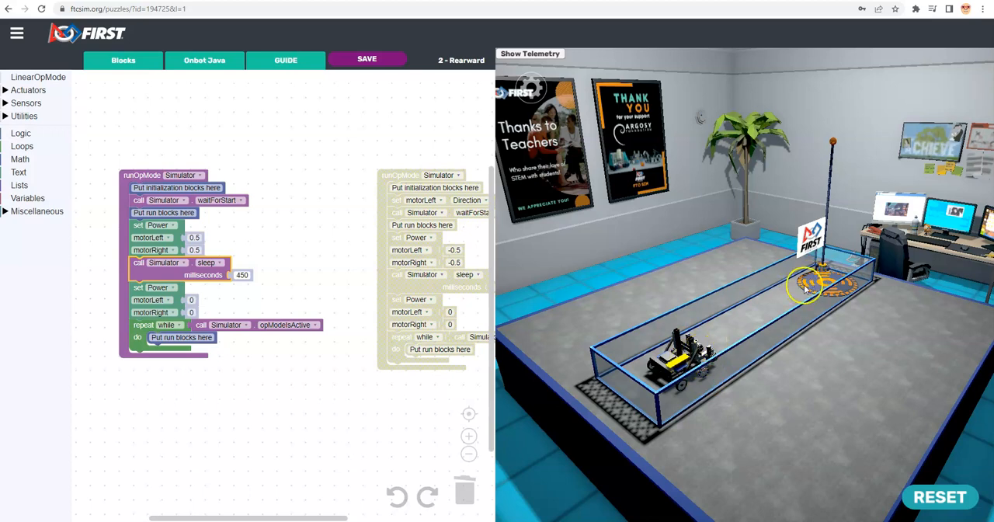
mouse_move(361, 368)
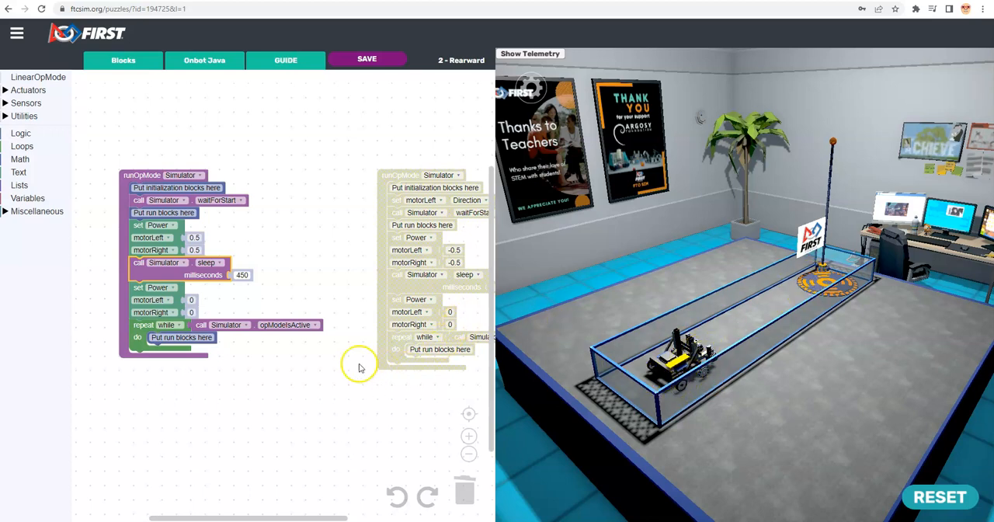
mouse_move(216, 311)
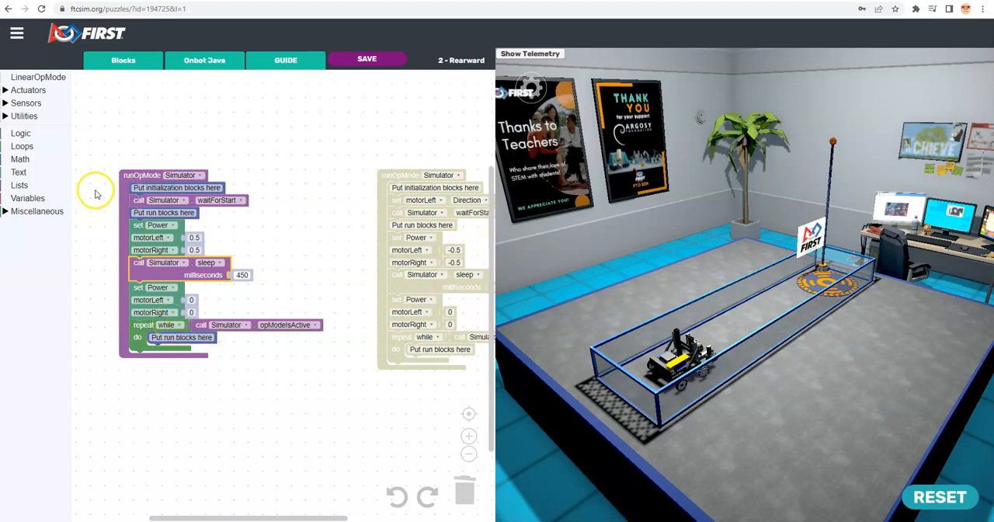
mouse_move(101, 270)
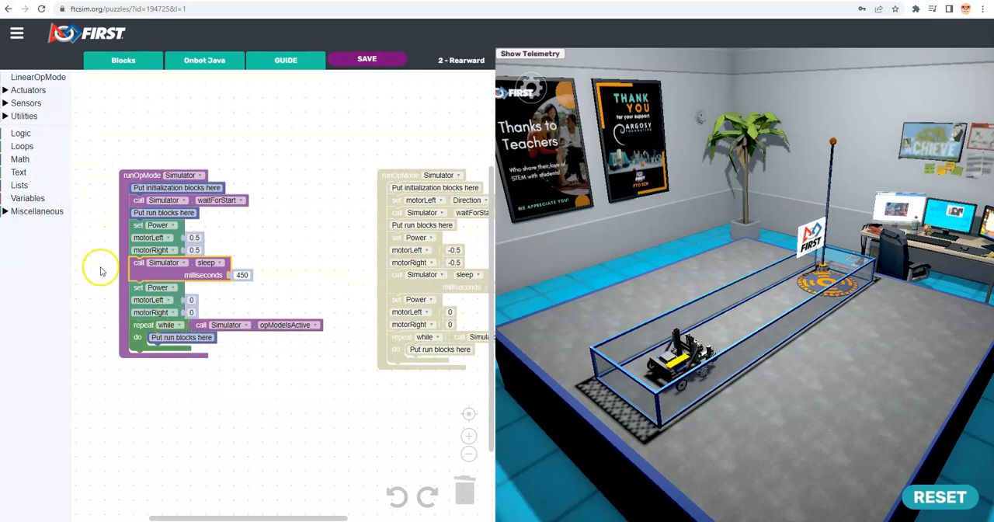
mouse_move(52, 86)
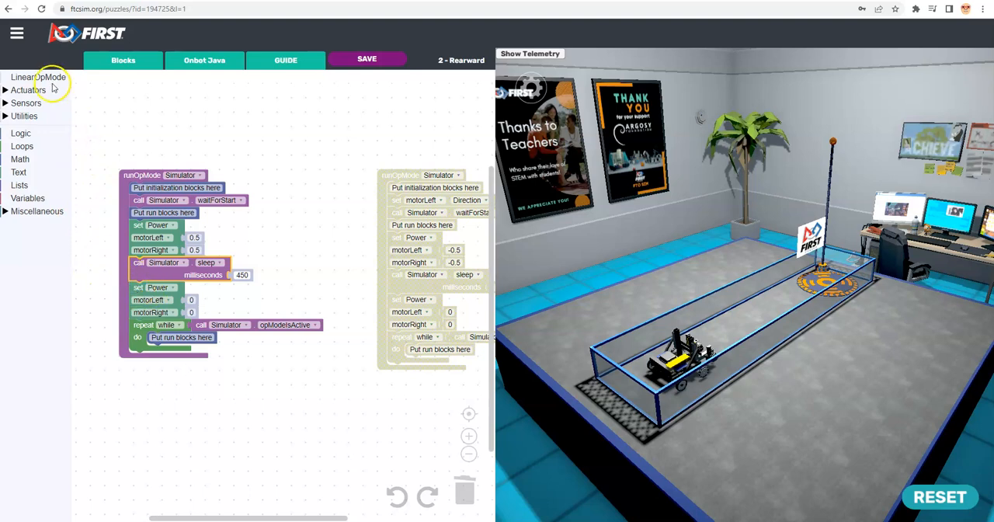
- Duplicate the power and 450 ms sleep blocks below the first stop, ending with a zero-power step
left_click(28, 90)
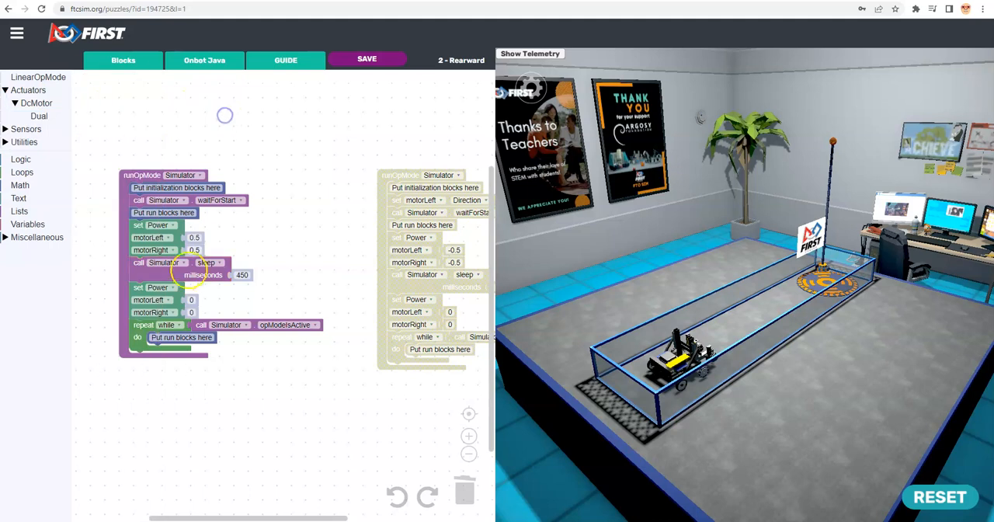
right_click(158, 288)
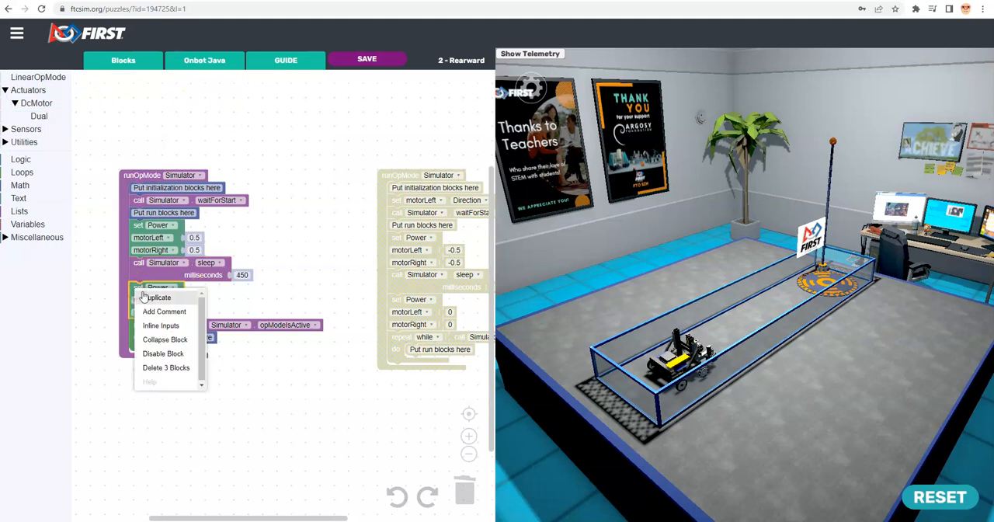
left_click(158, 297)
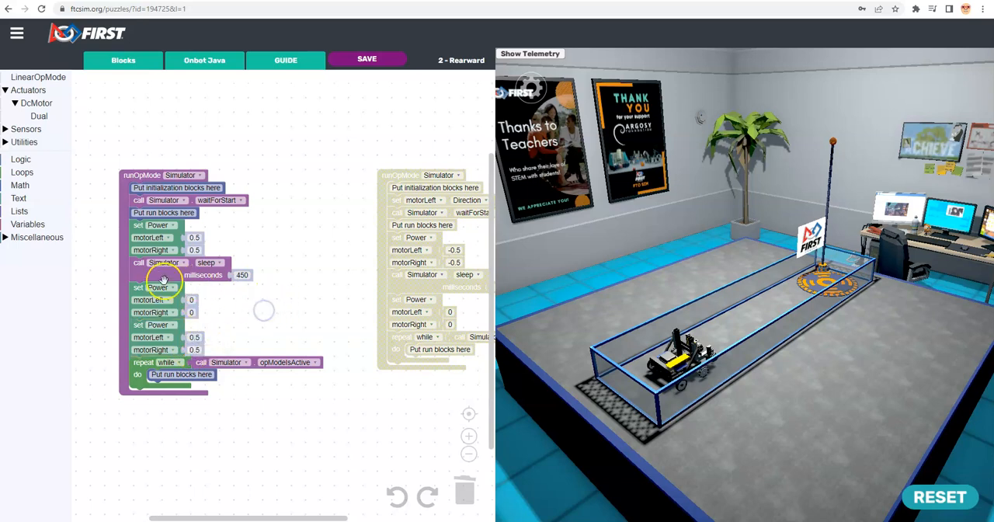
right_click(163, 280)
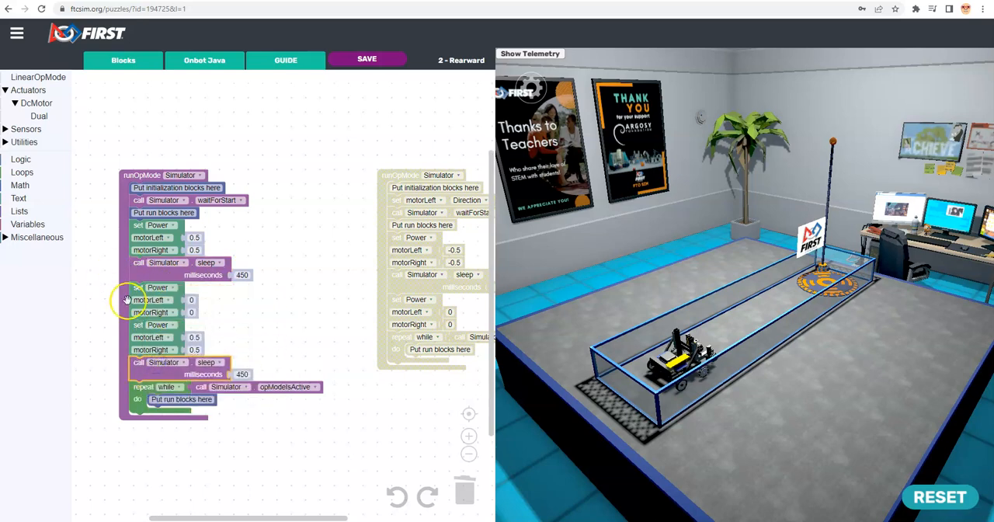
right_click(140, 287)
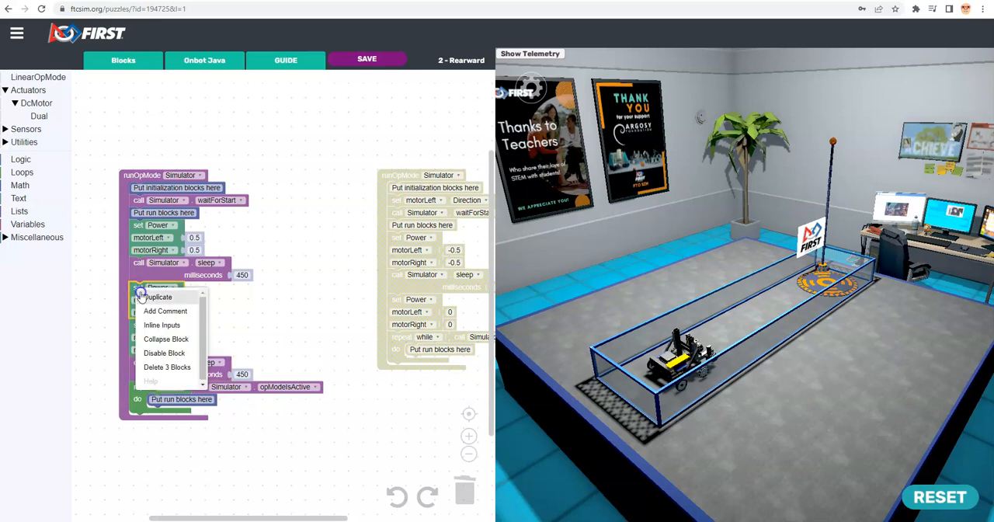
left_click(158, 297)
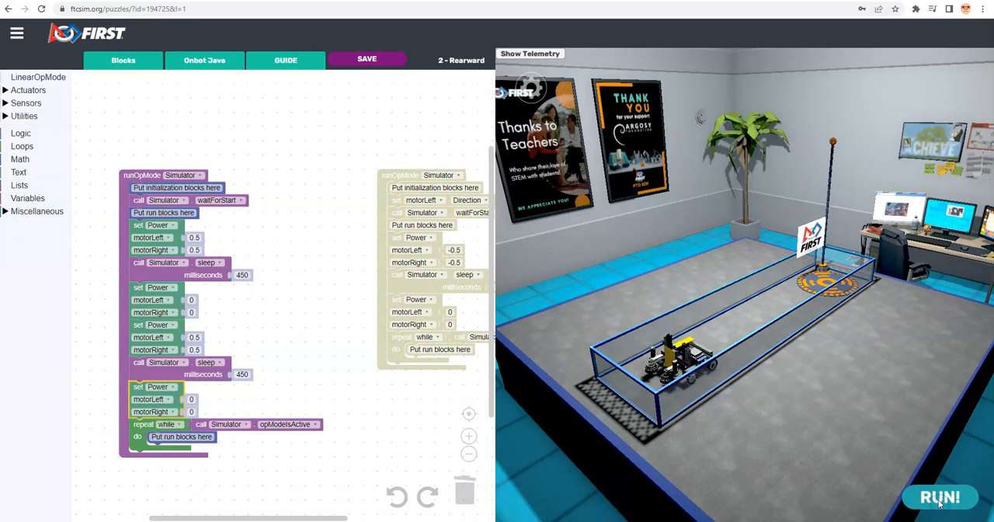
- Run the extended program and reset the robot to its start
left_click(939, 497)
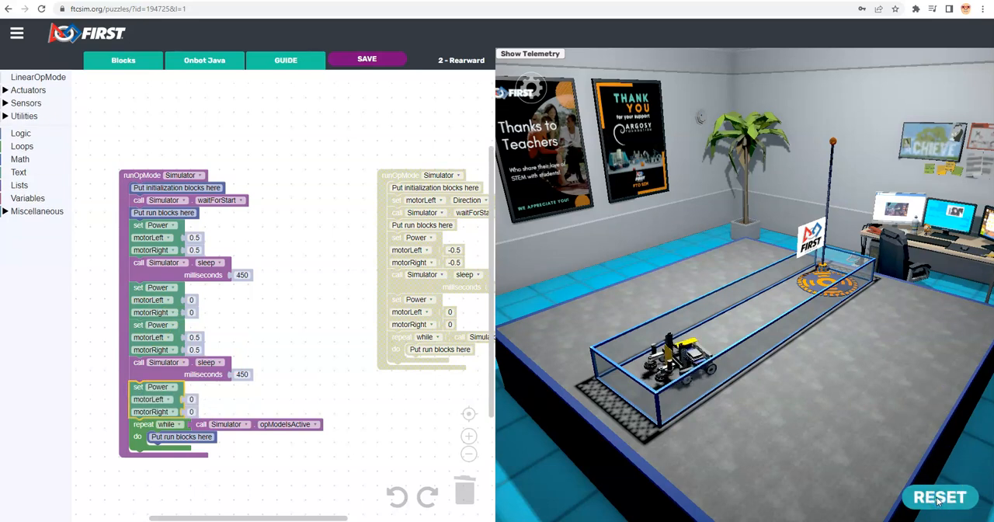
left_click(940, 497)
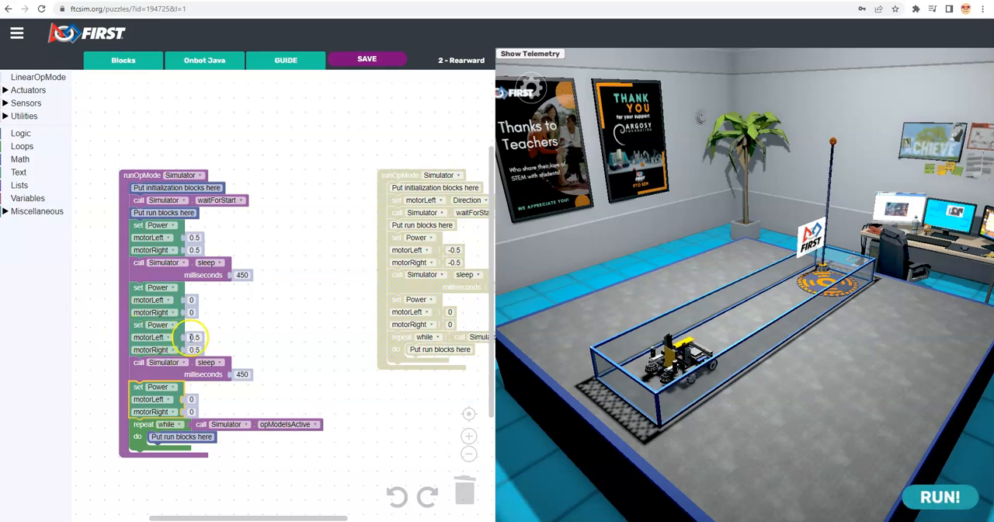
mouse_move(329, 313)
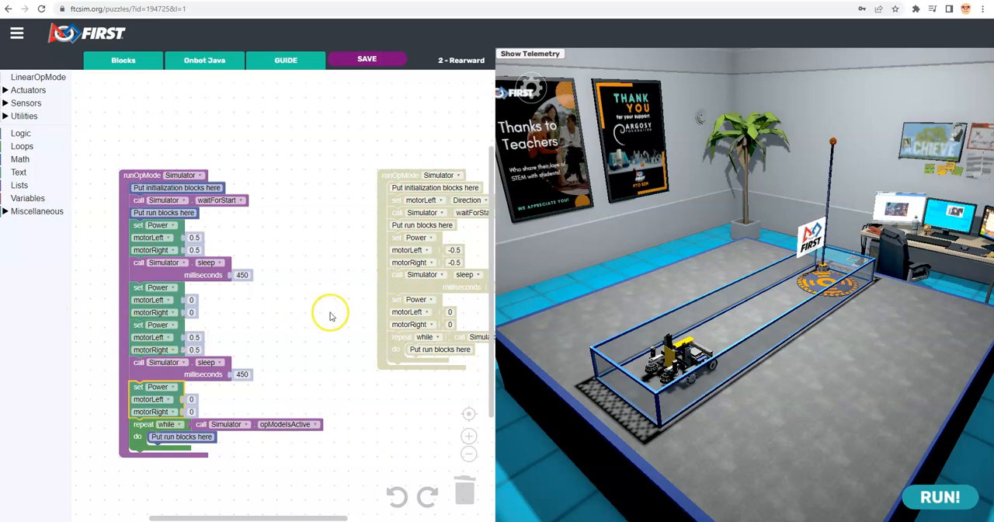
mouse_move(184, 329)
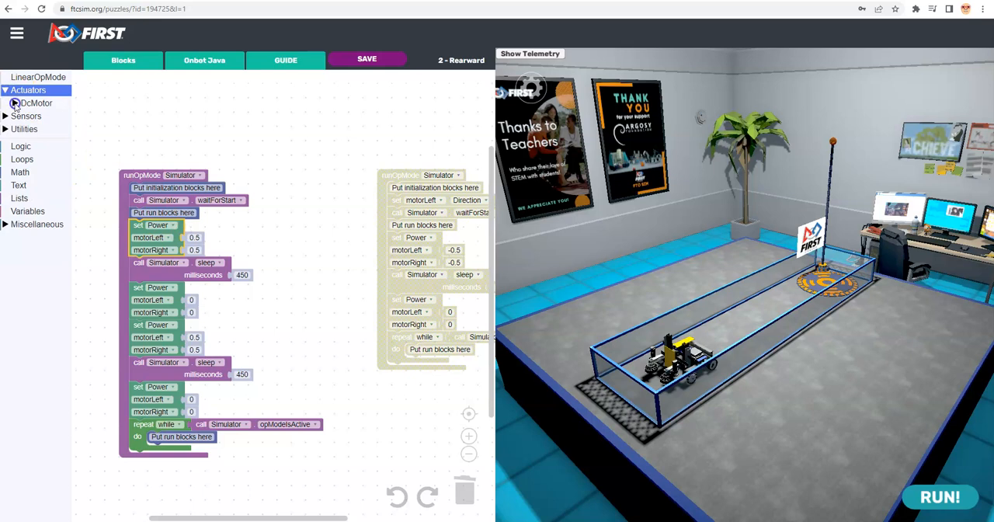
- Add a motorLeft REVERSE direction block before the second 0.5 power step, run it, and reset
left_click(37, 103)
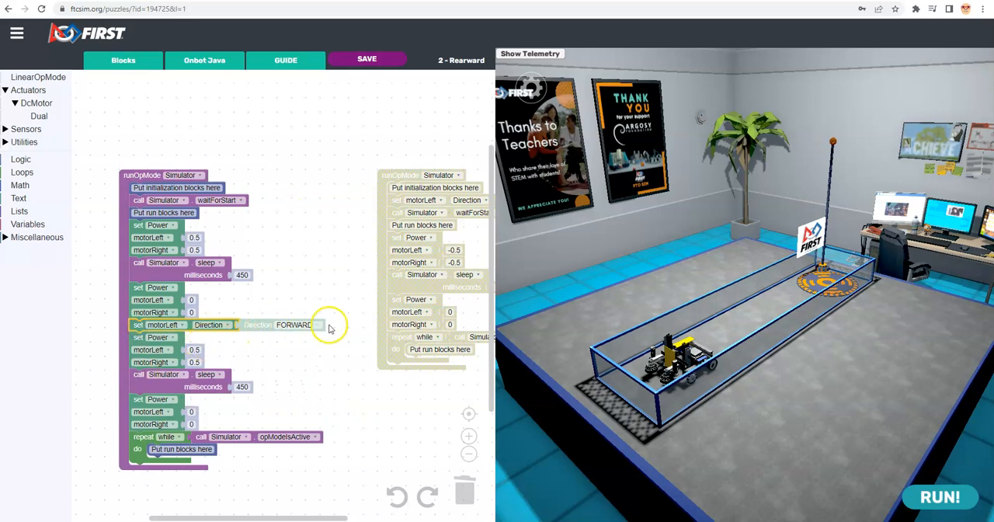
left_click(294, 324)
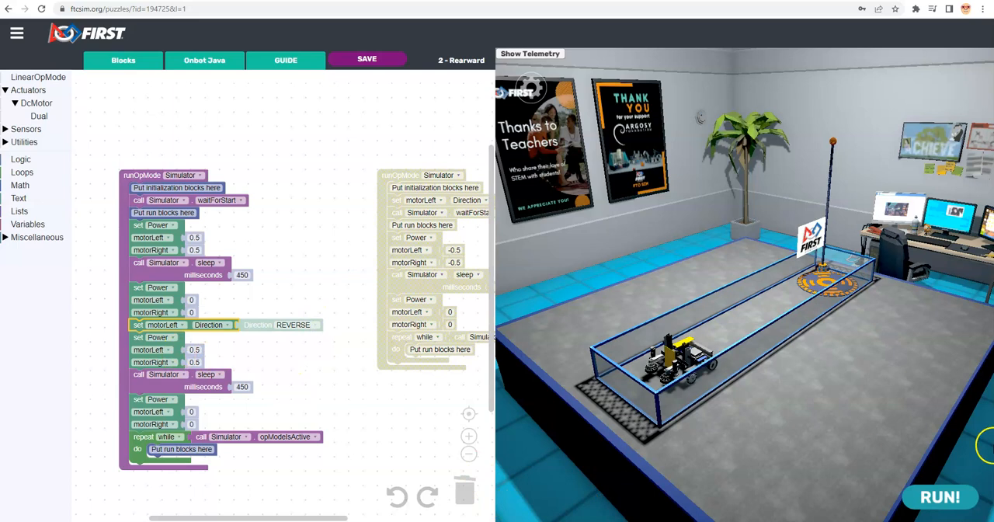
left_click(940, 497)
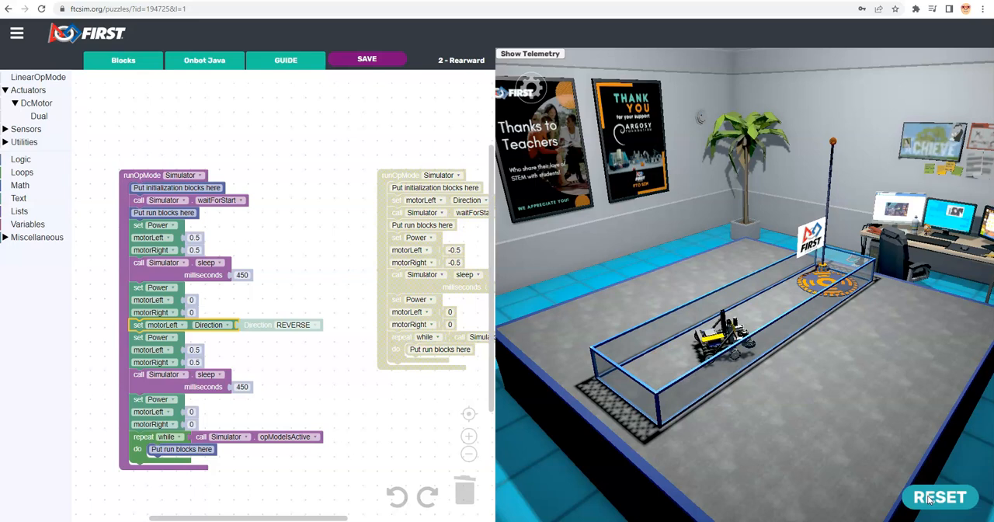
left_click(940, 497)
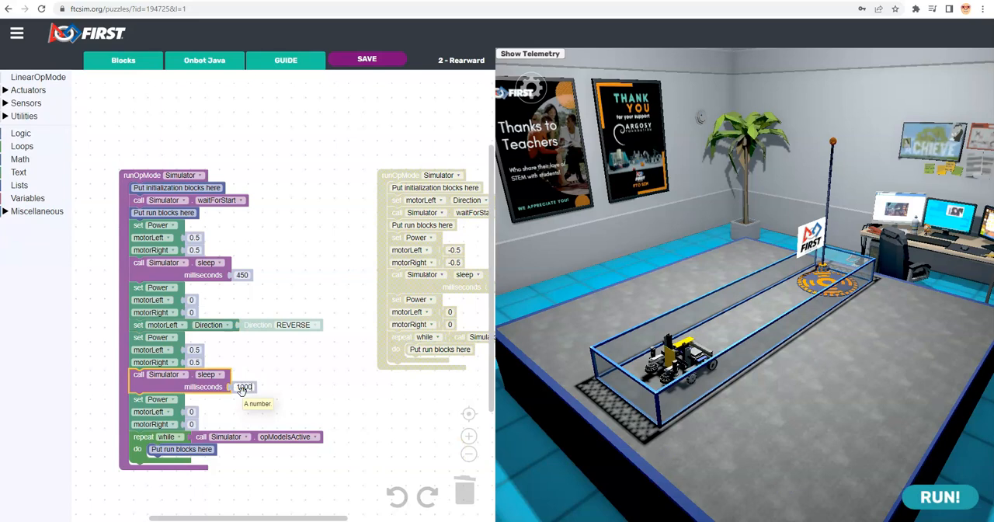
- Set the pause after the stop and the reversed-drive pause to 1000 ms, run, and reset
type("1000")
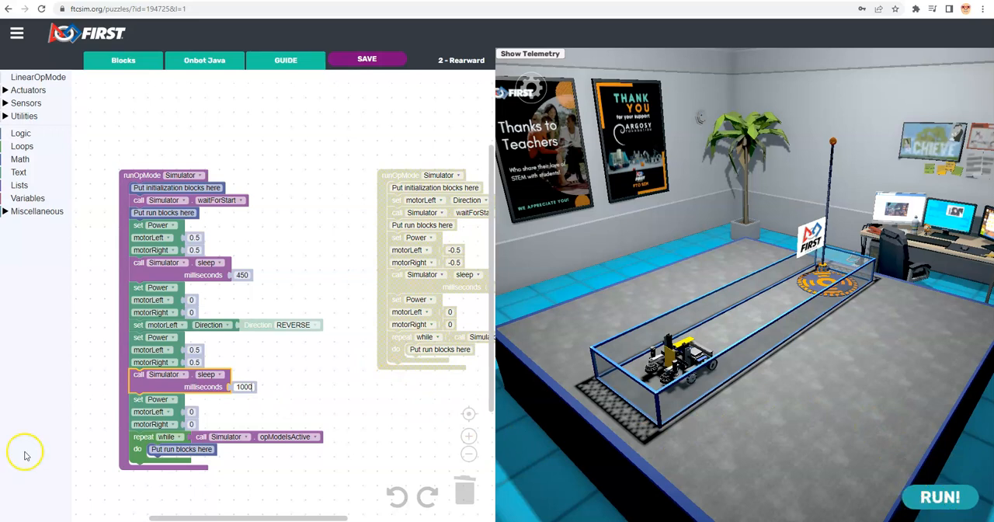
mouse_move(168, 350)
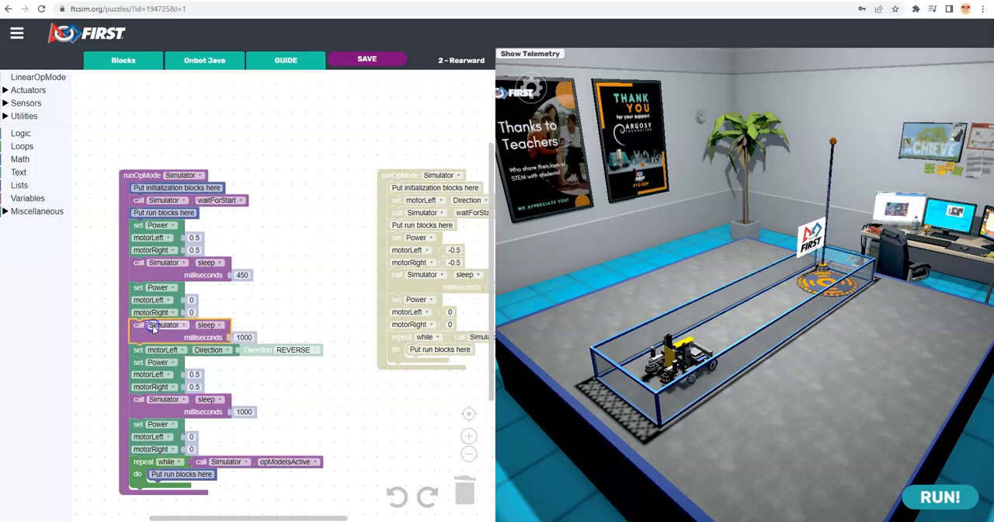
left_click(940, 497)
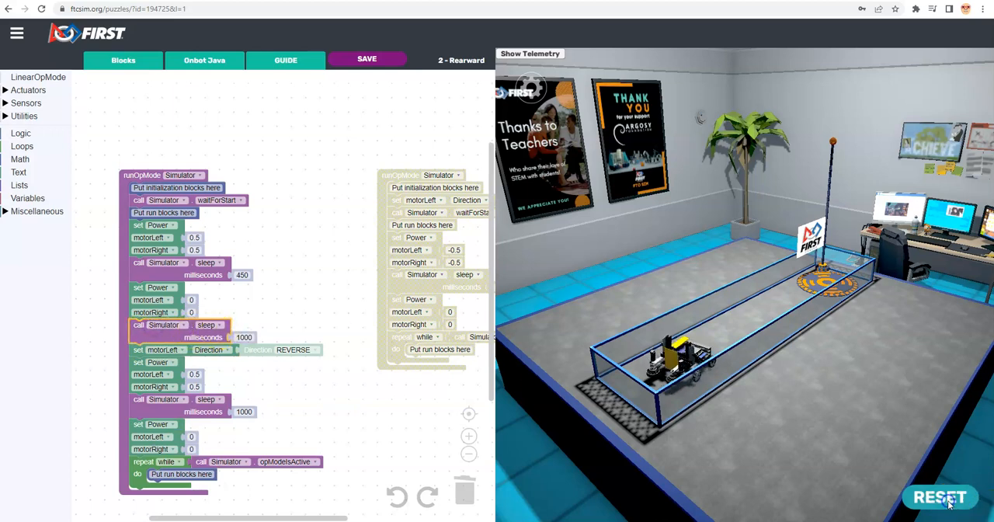
left_click(940, 497)
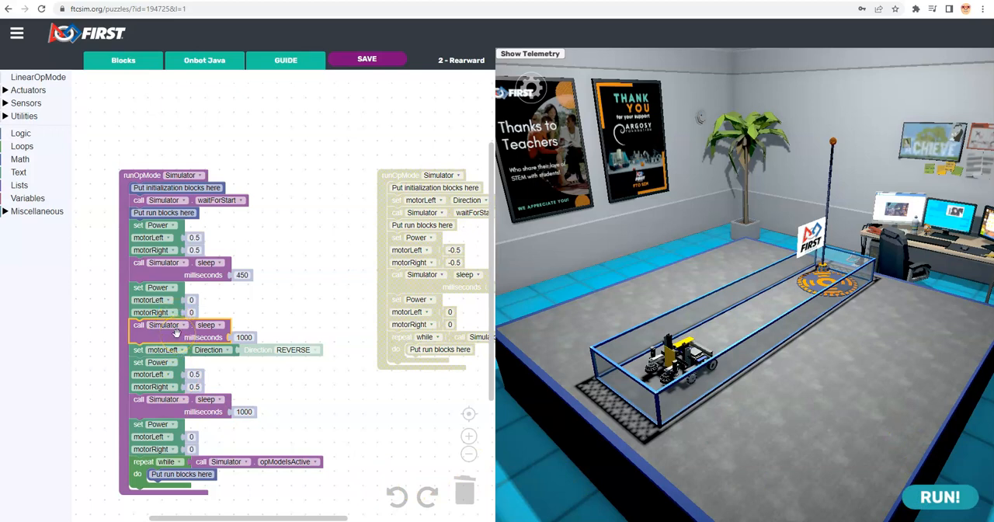
mouse_move(174, 329)
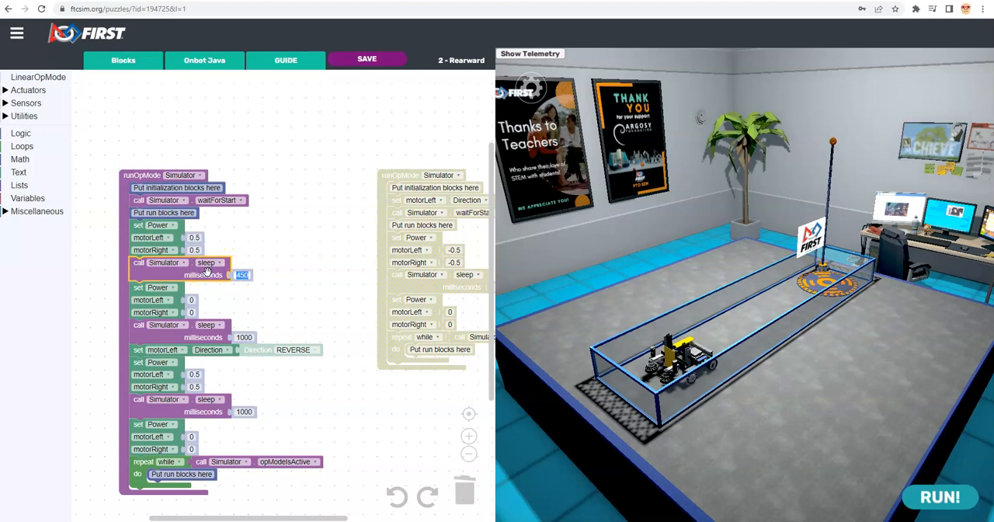
- Lengthen the final drive's sleep to 1300 ms, run until the puzzle completes, and reset
left_click(244, 412)
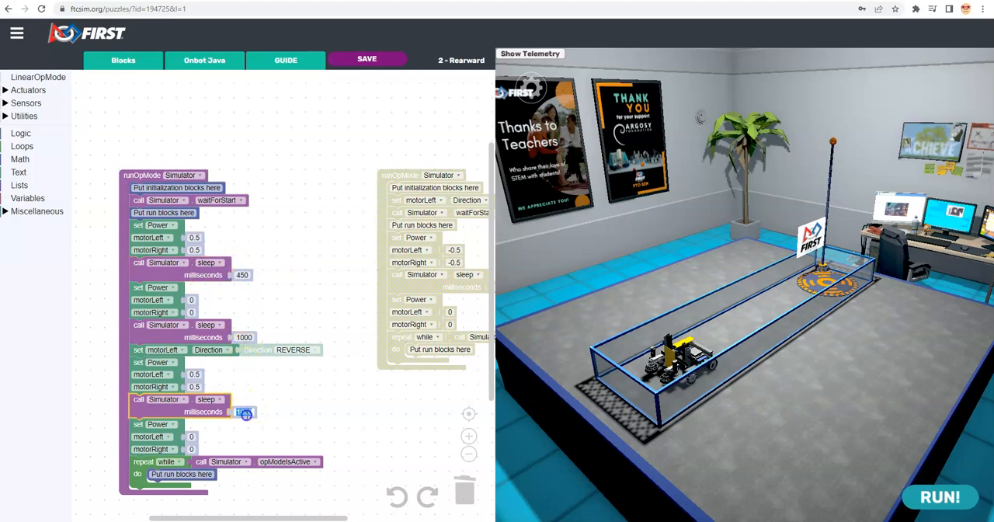
type("12")
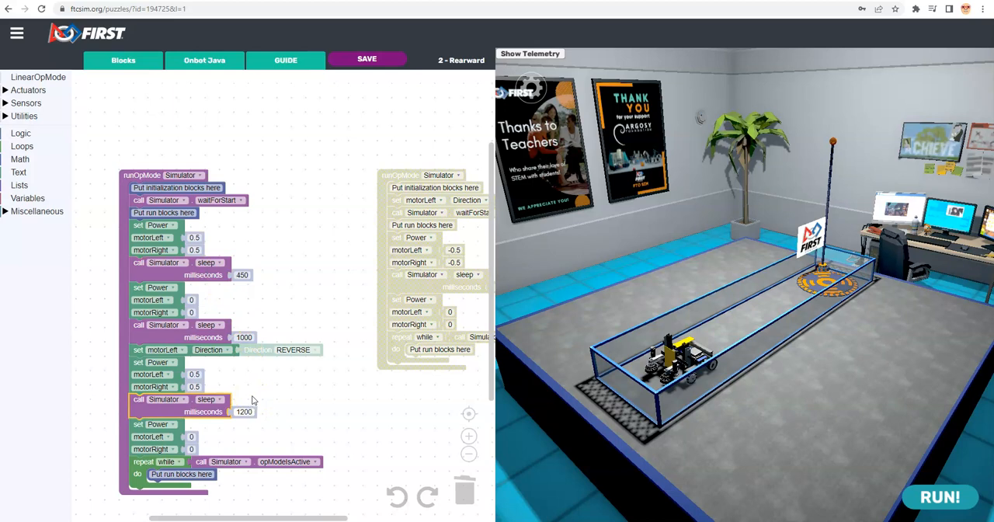
left_click(940, 498)
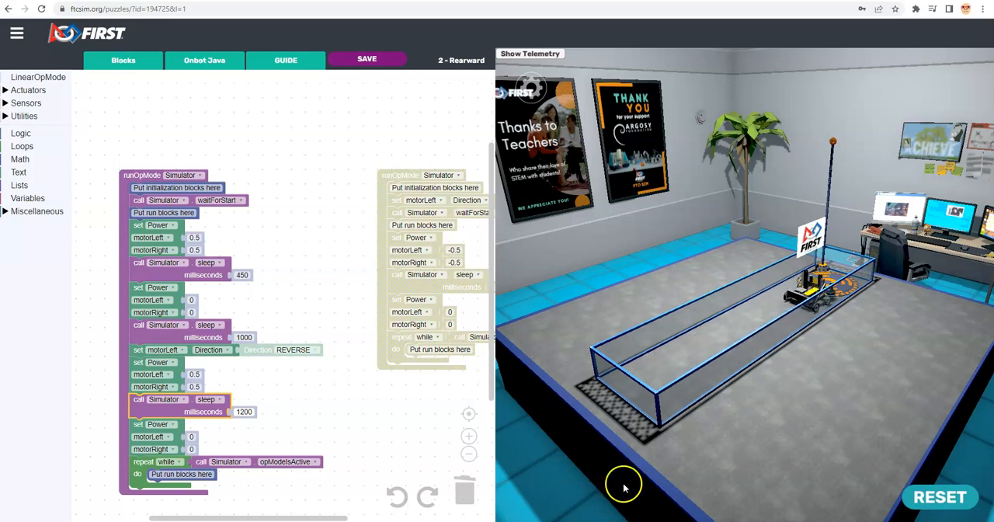
mouse_move(247, 412)
type("1300")
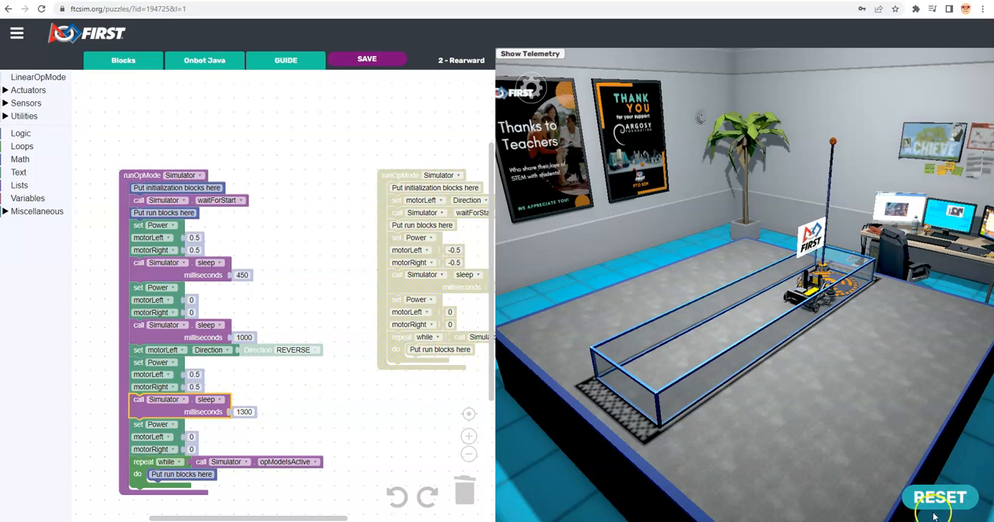
left_click(940, 497)
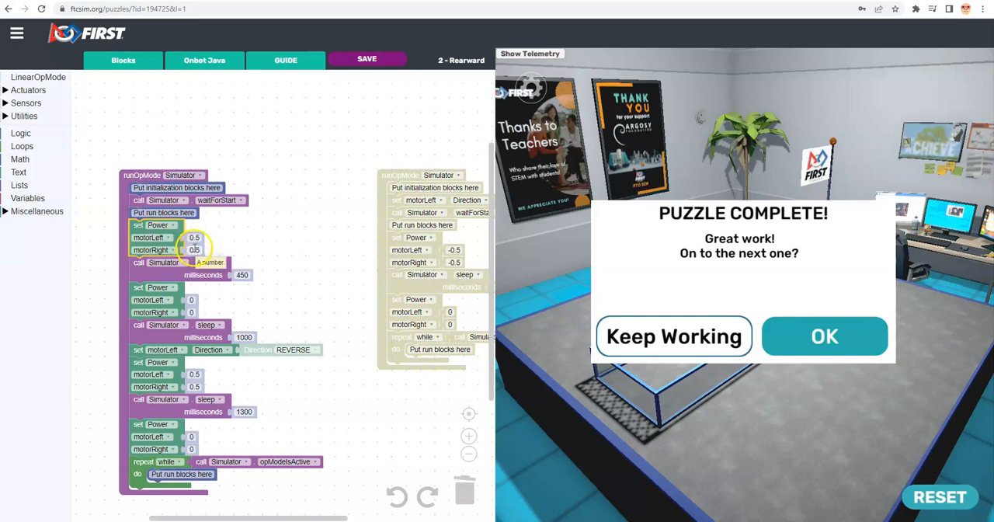
mouse_move(908, 350)
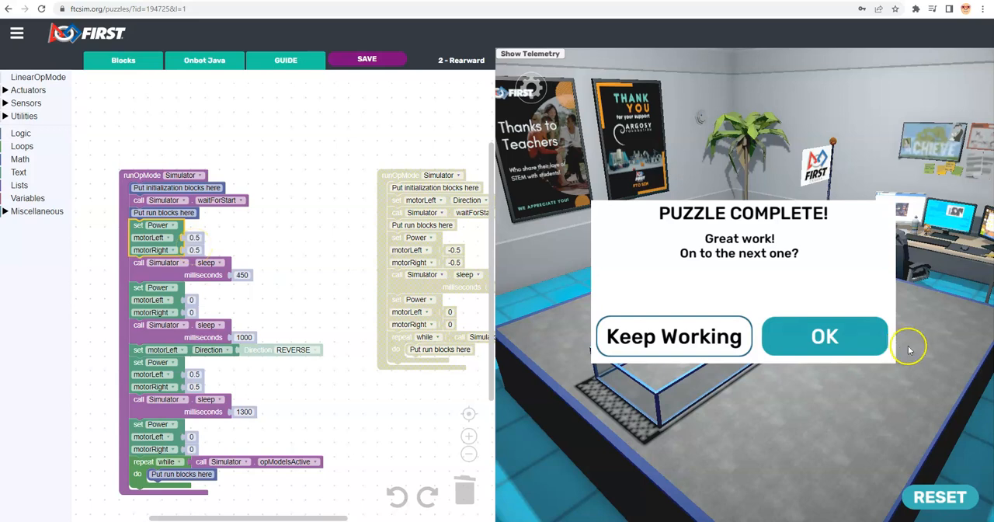
- Dismiss the PUZZLE COMPLETE message and reset the robot to its start
left_click(823, 335)
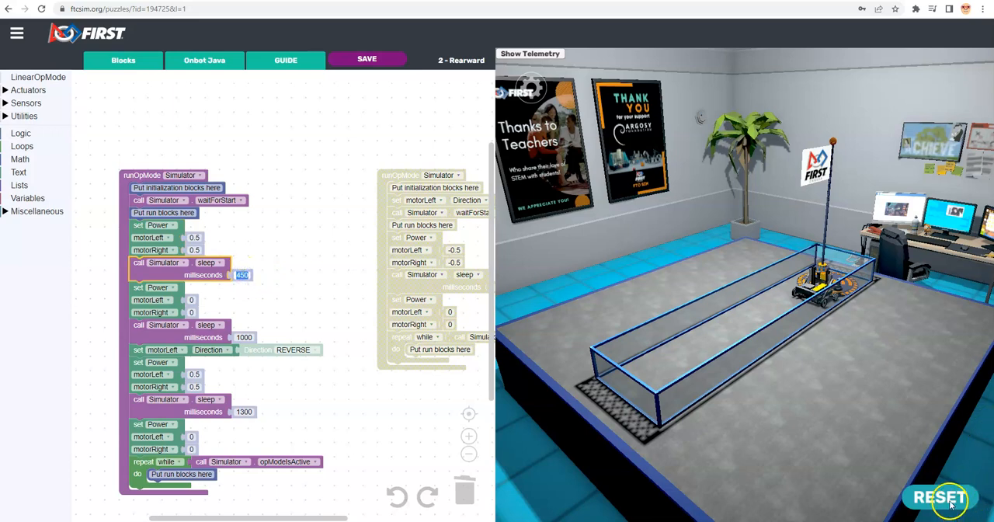
left_click(939, 497)
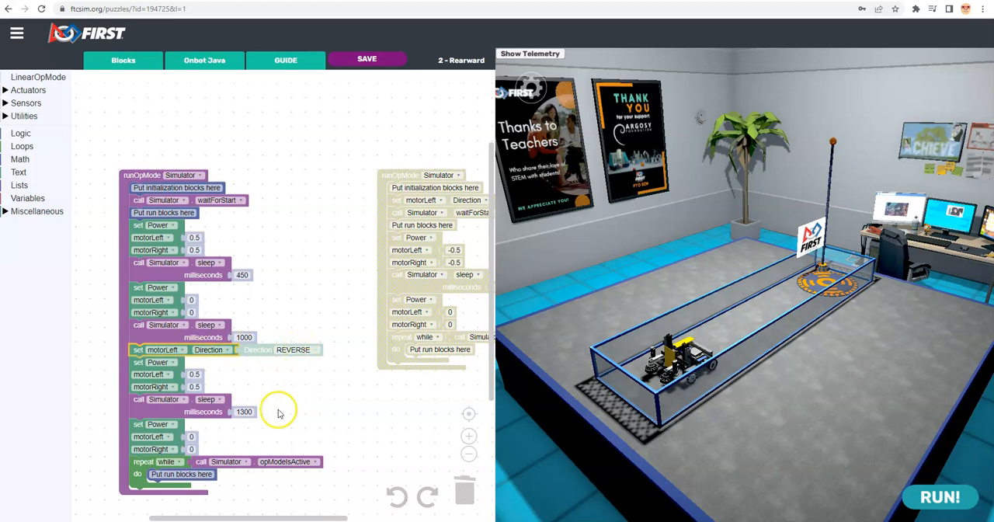
mouse_move(199, 372)
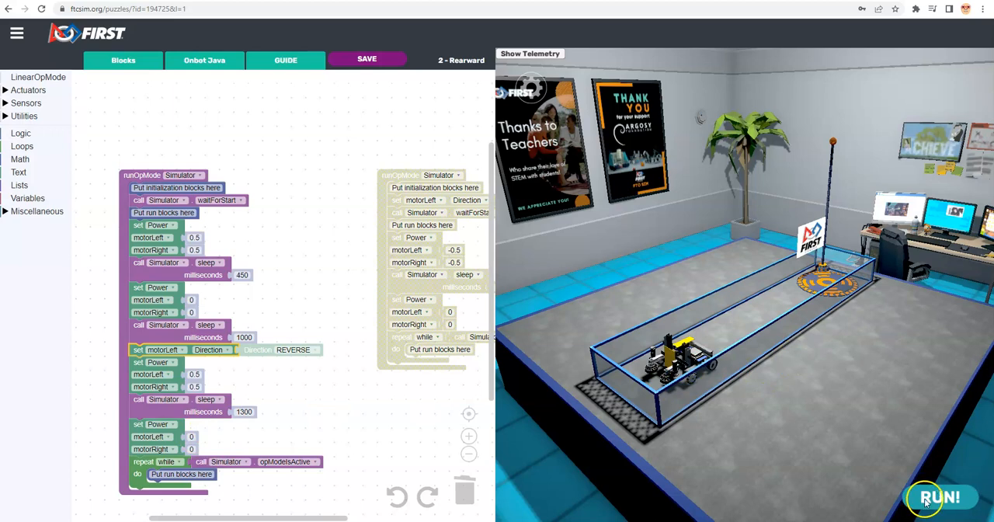
- Run the finished program again so the robot drives down the track onto the touchpad
left_click(940, 497)
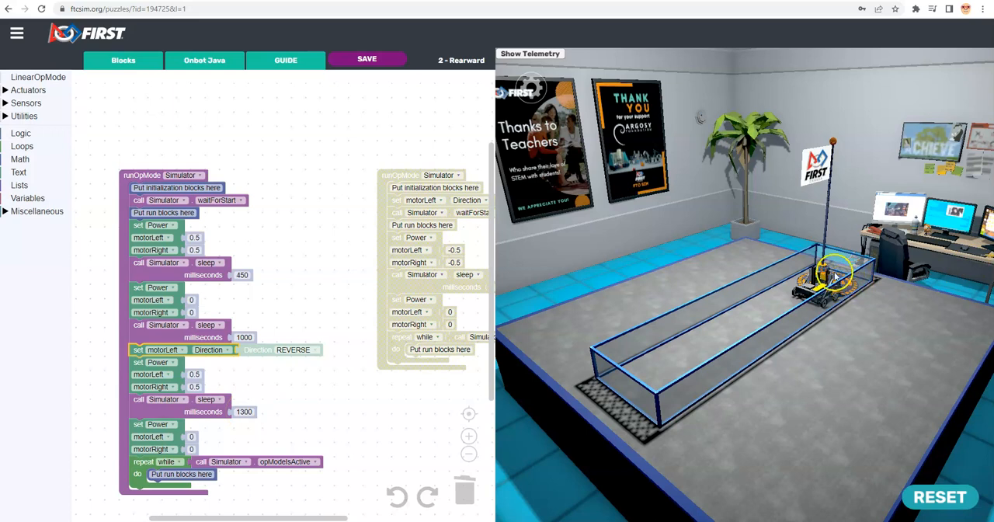
mouse_move(431, 412)
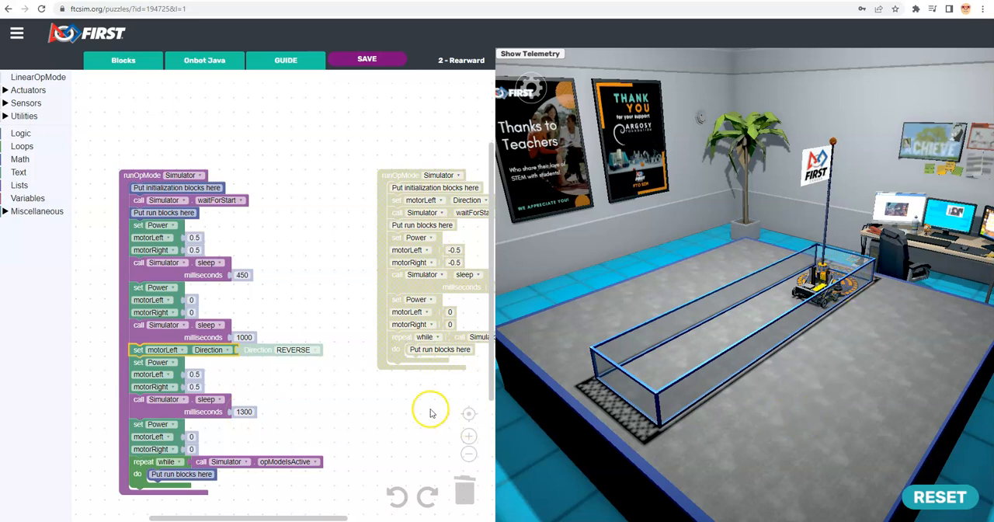
mouse_move(379, 317)
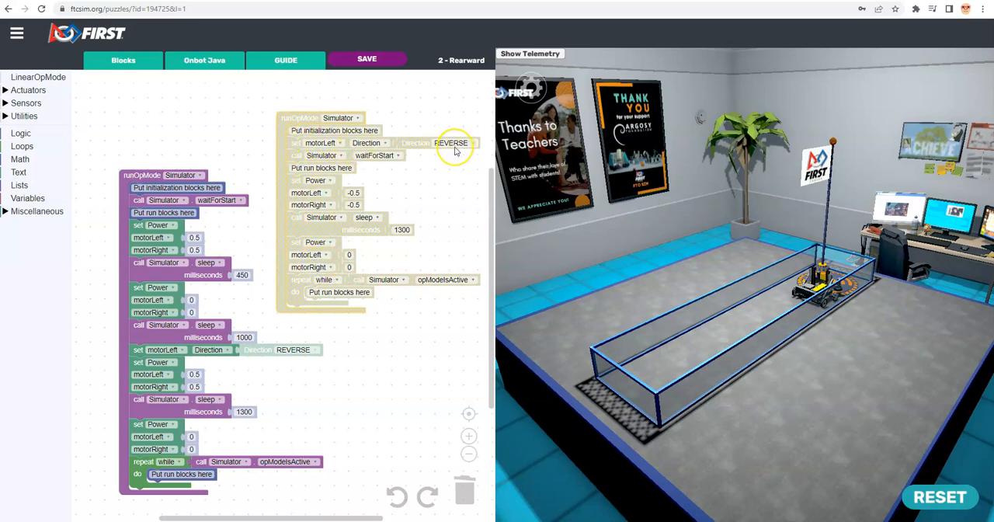
mouse_move(215, 248)
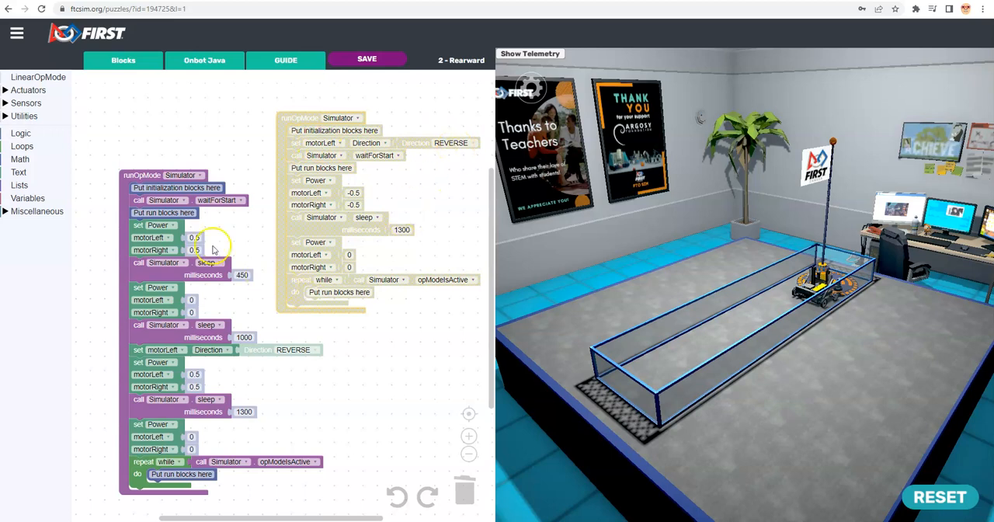
mouse_move(127, 236)
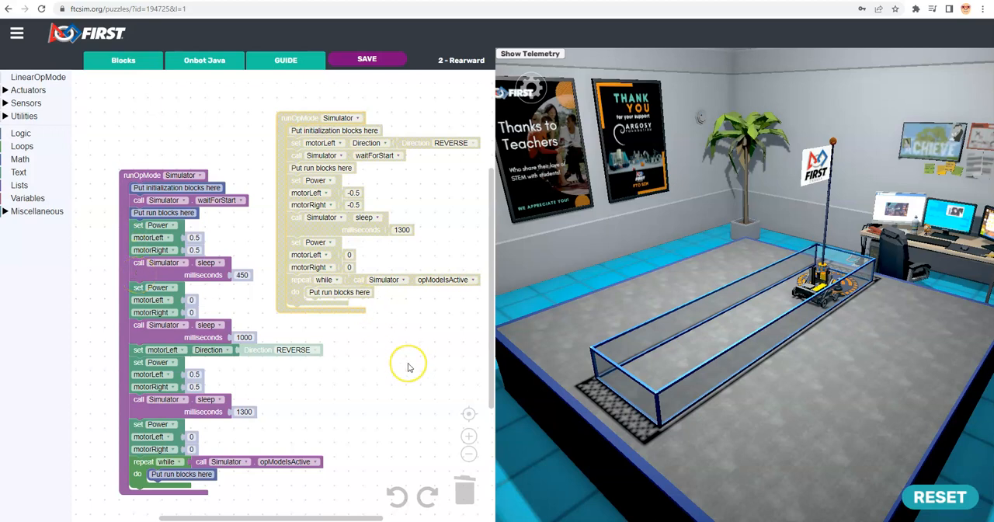
mouse_move(410, 368)
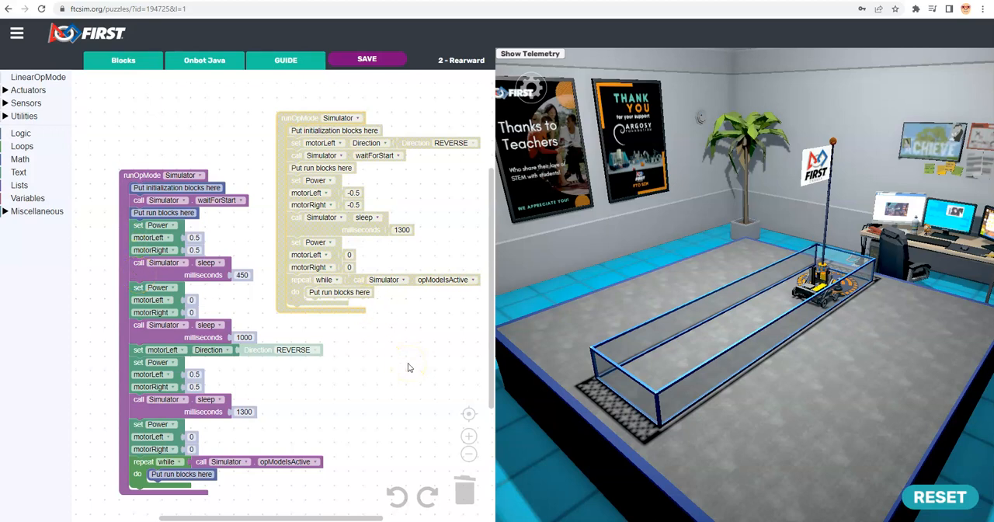